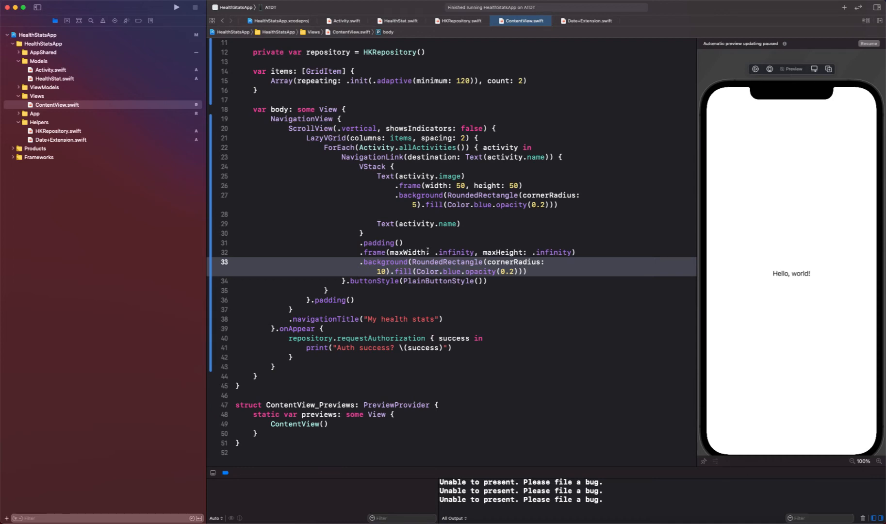
- Create a new SwiftUI View file named ChartView inside the Views group
right_click(36, 96)
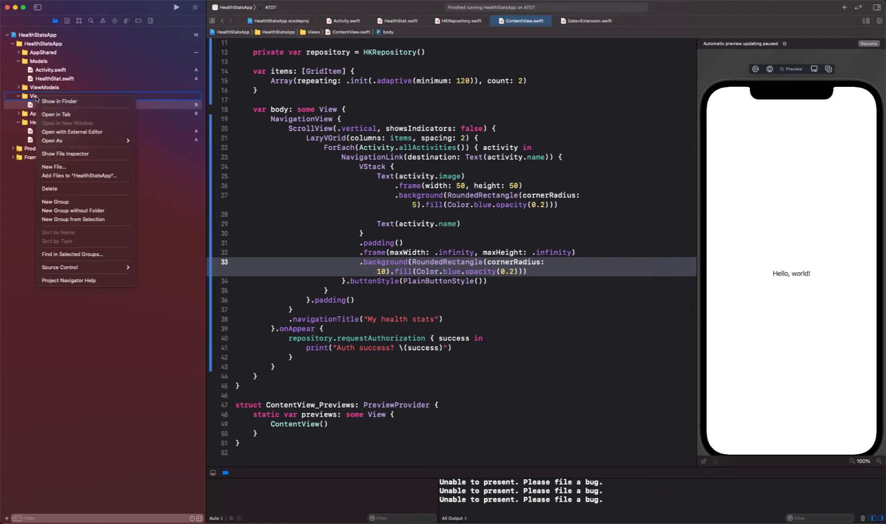
left_click(55, 167)
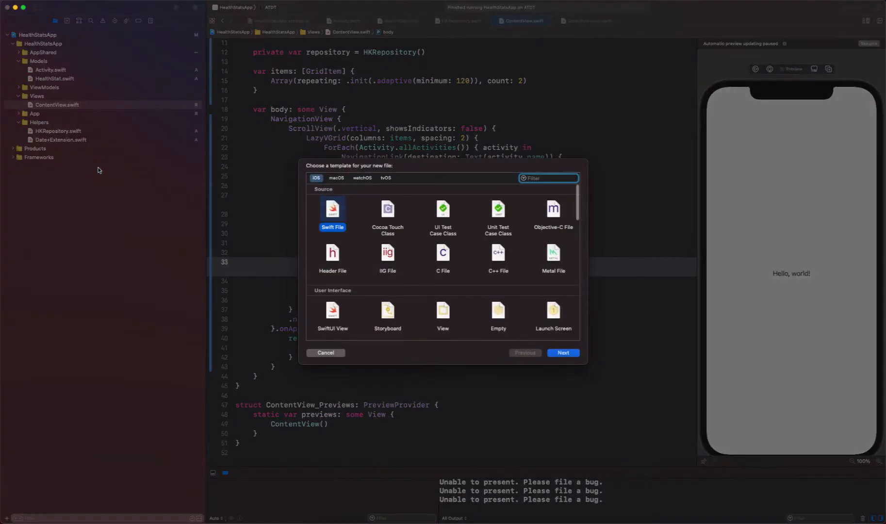
left_click(332, 313)
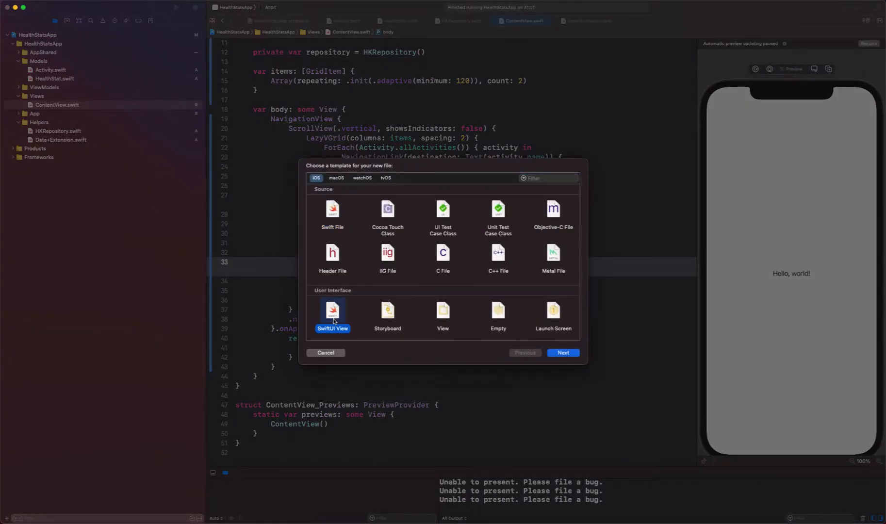
left_click(563, 353)
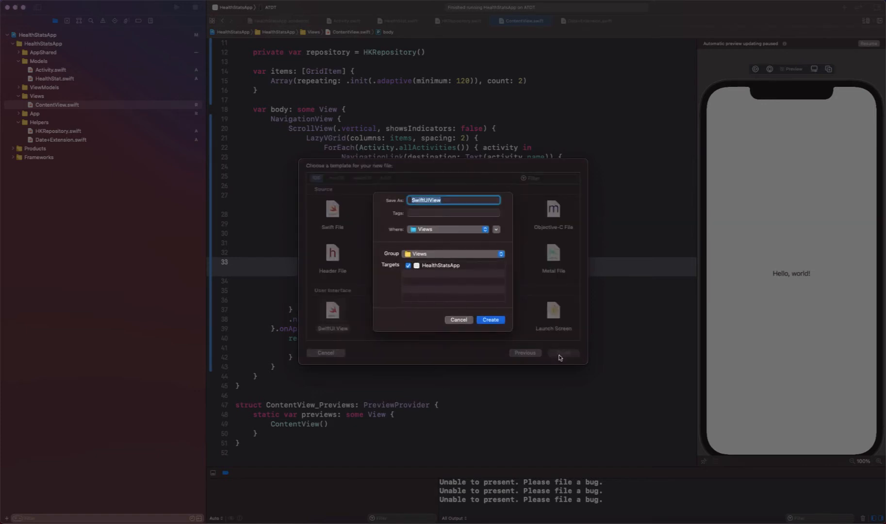
type("Chat")
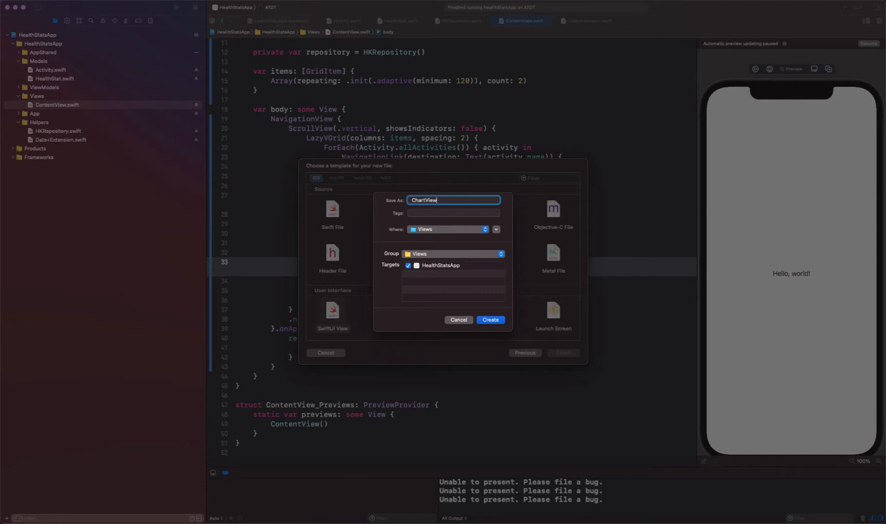
left_click(458, 320)
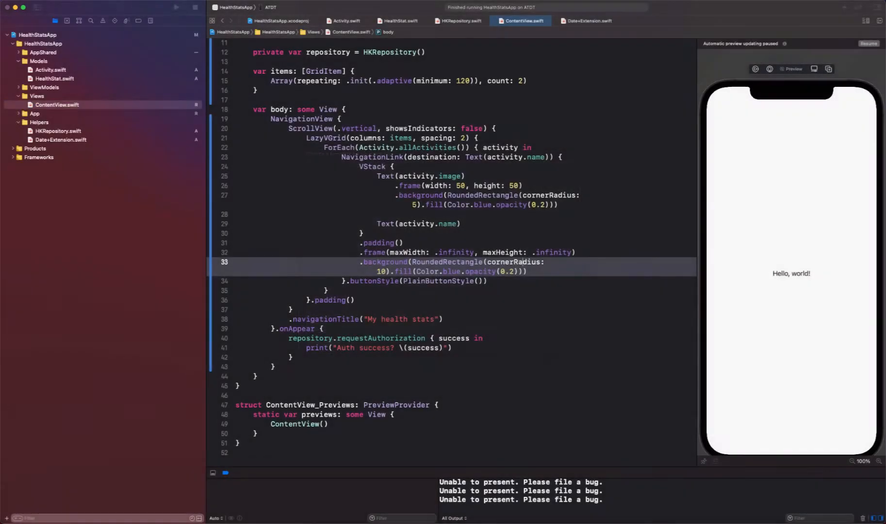
- Declare let values: [Int] at the top of the ChartView struct
left_click(580, 22)
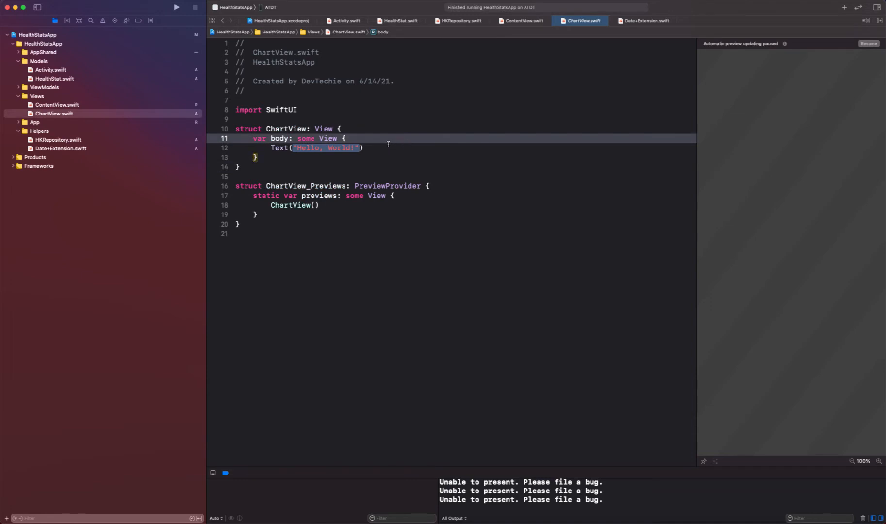
key("Return")
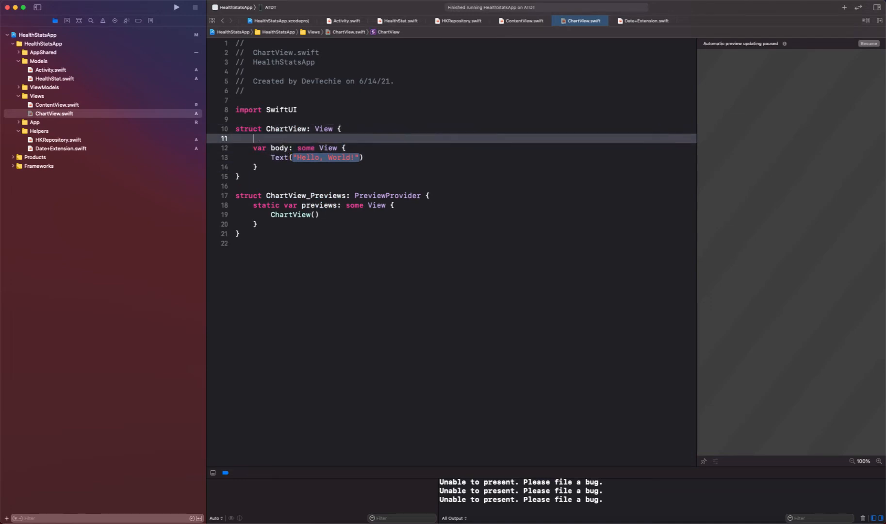
key("return")
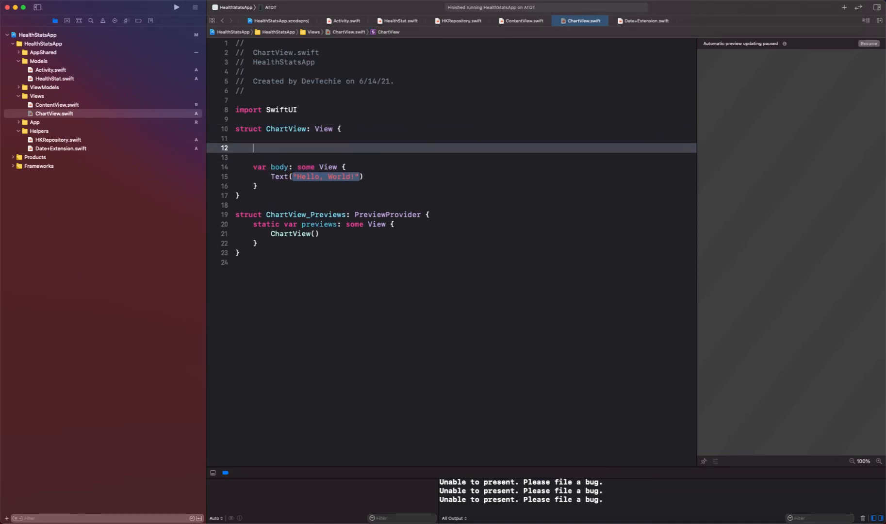
type("let v")
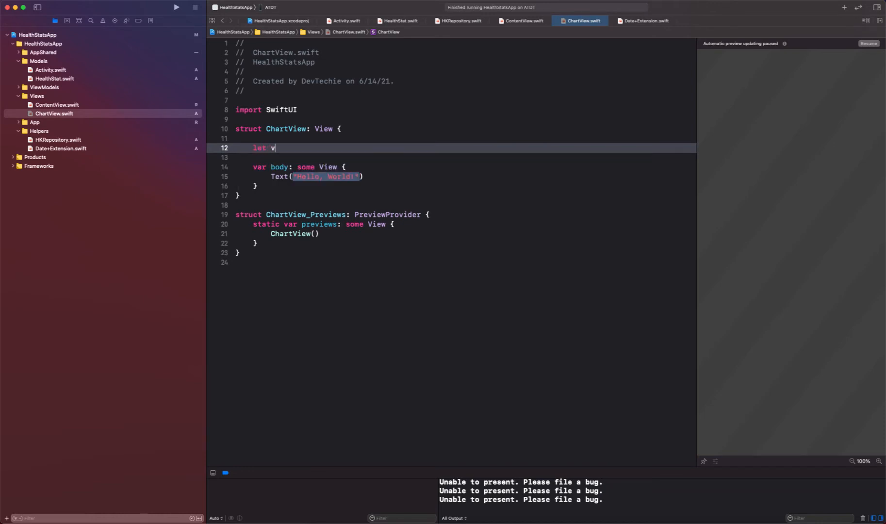
type("alues:")
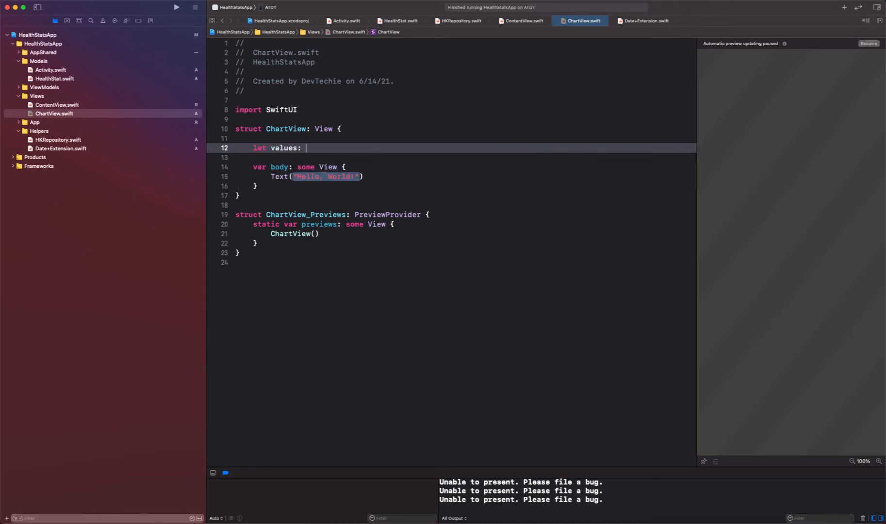
type("[Int]")
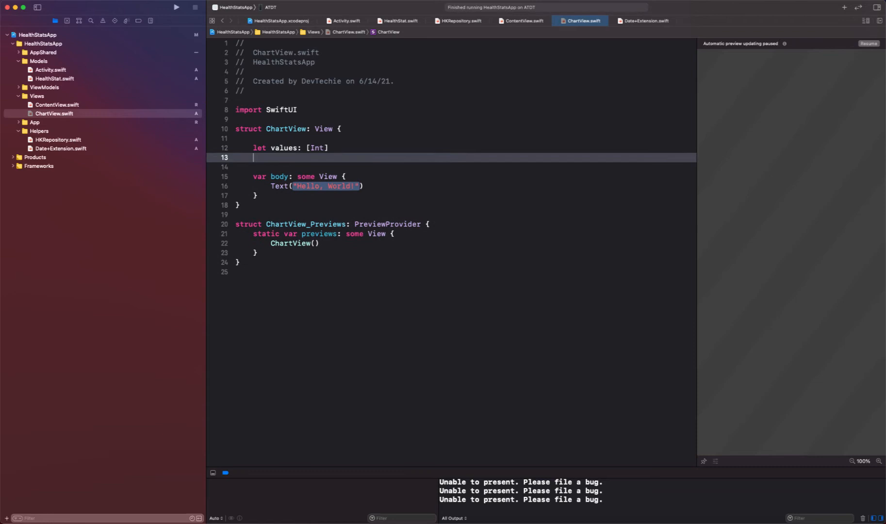
- Declare let labels: [String] and let xAxisLabels: [String] below values
type("va")
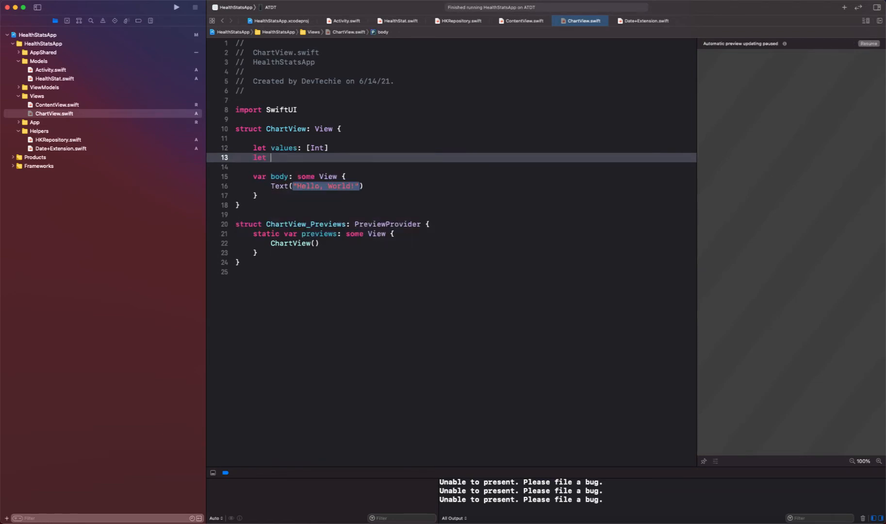
type("lables:")
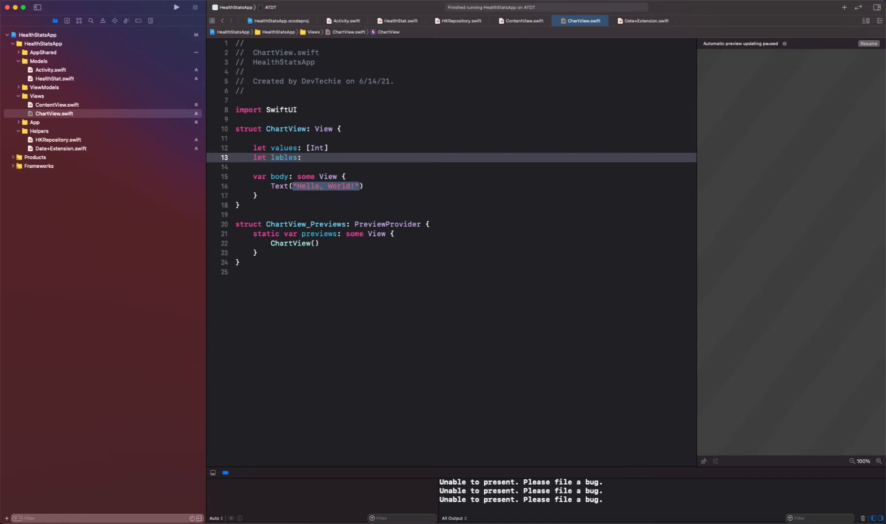
type("labels")
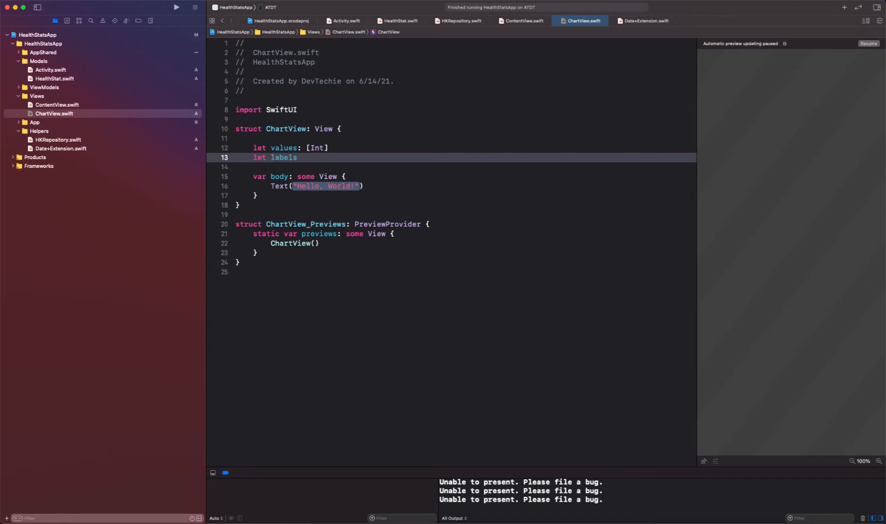
type(": [St]")
type("e")
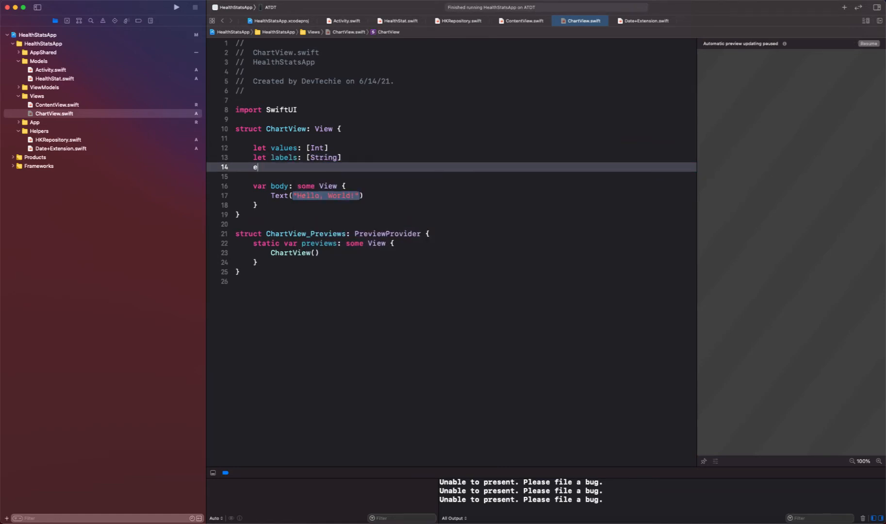
type("let")
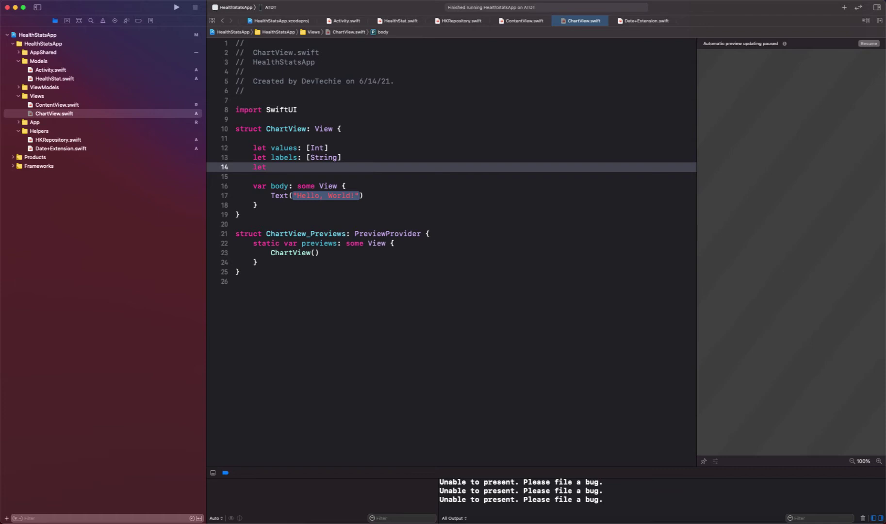
type("x")
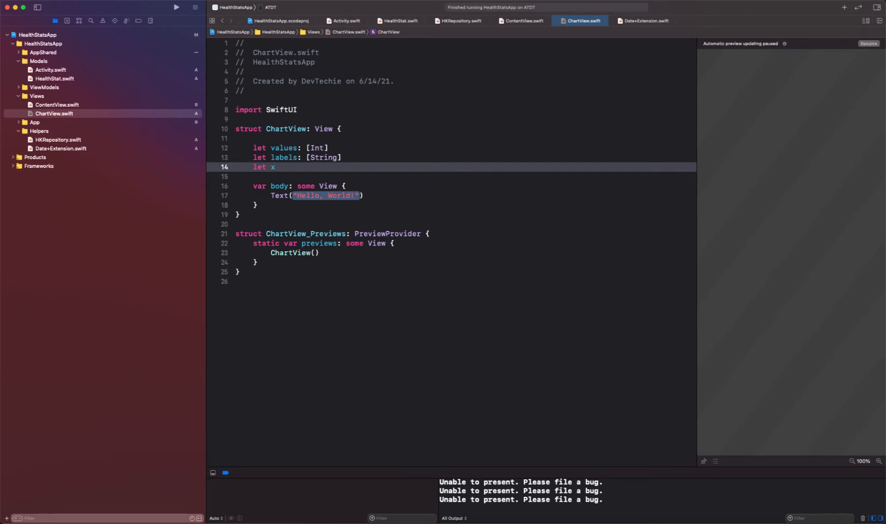
type("Azis")
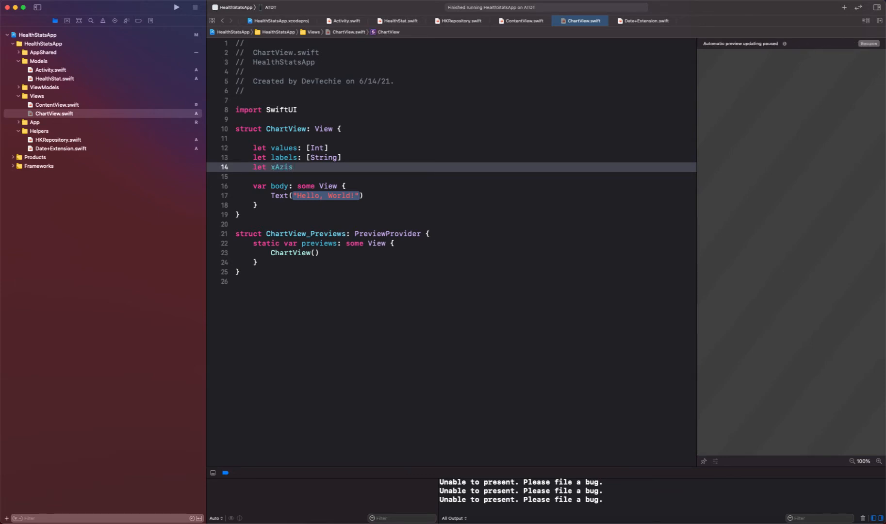
type("xAxisLa")
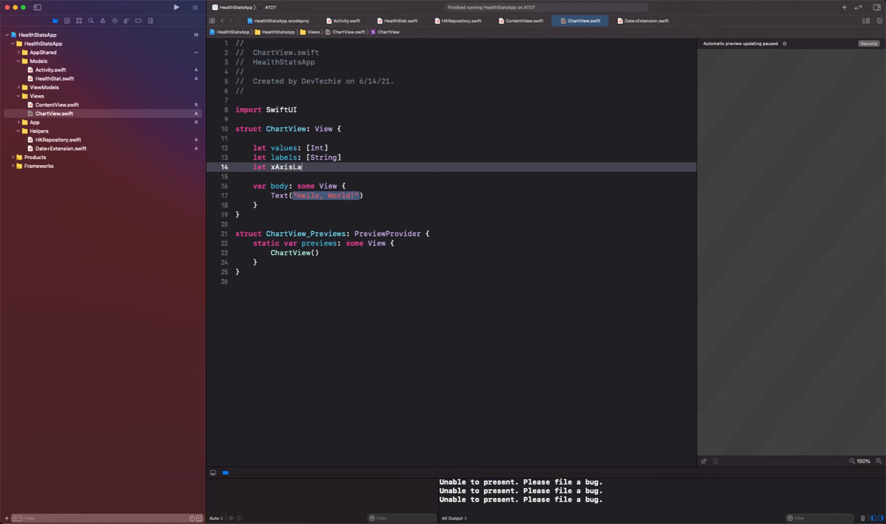
type("bels: [")
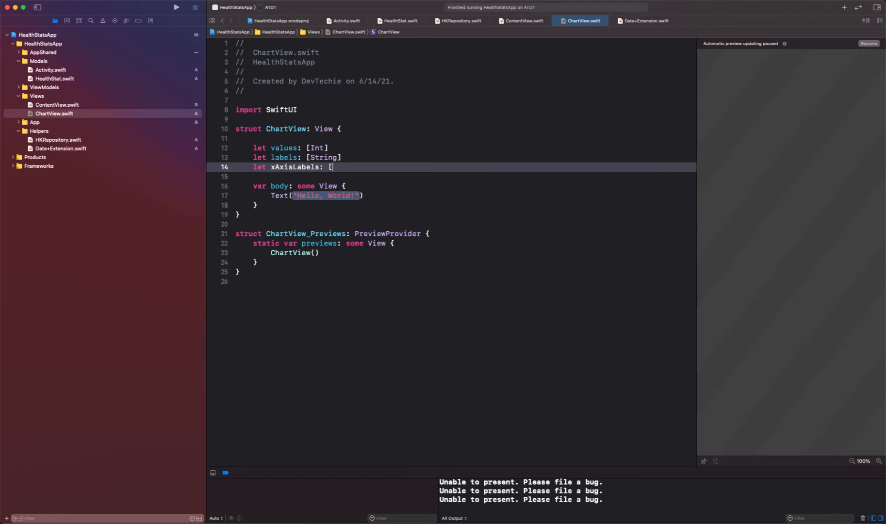
type("String")
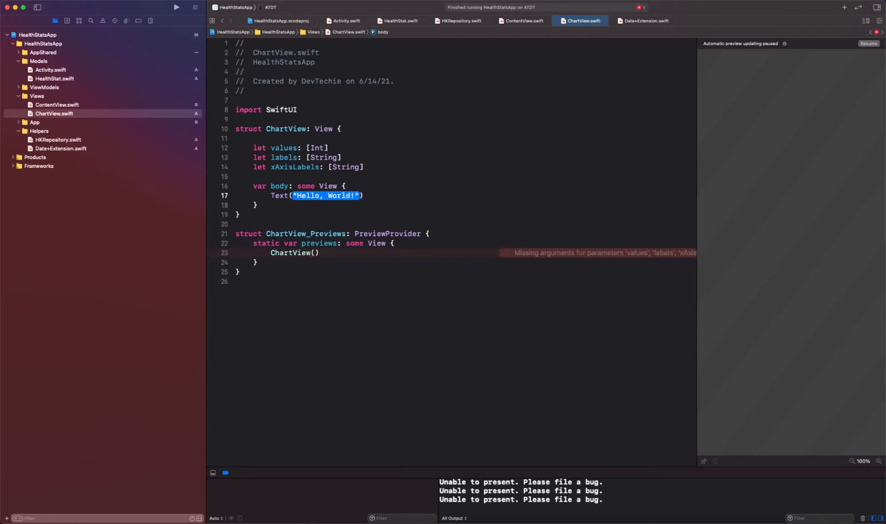
- In the preview, define values = [213, 343, 3, 3, 344, 435, 342, 30] and a matching lables string array
left_click(296, 253)
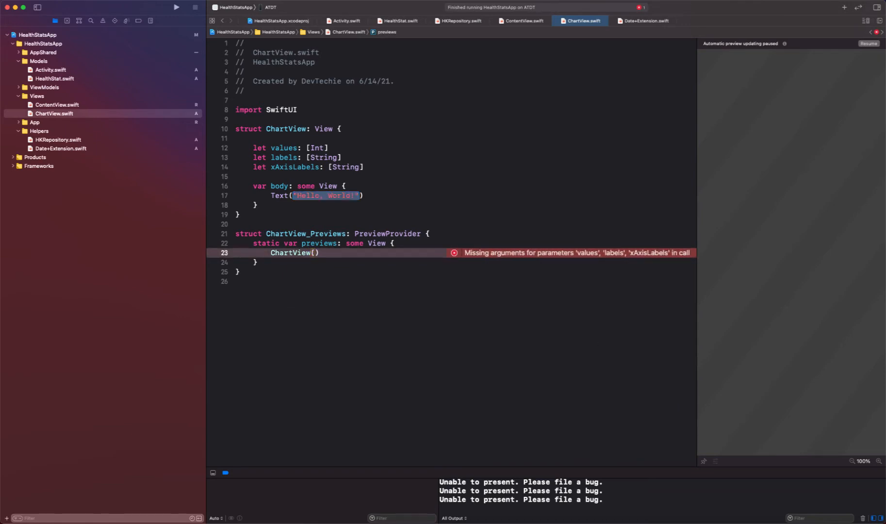
left_click(317, 252)
type("let")
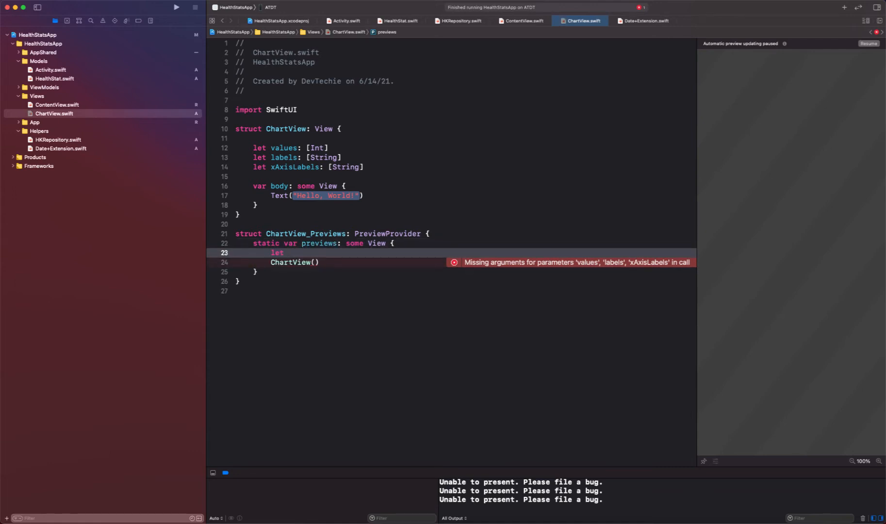
type("values = [[")
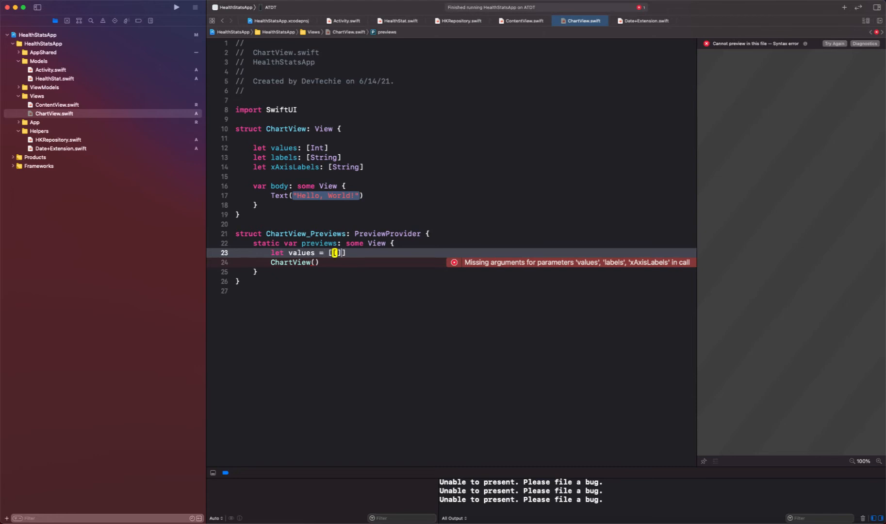
key("Backspace")
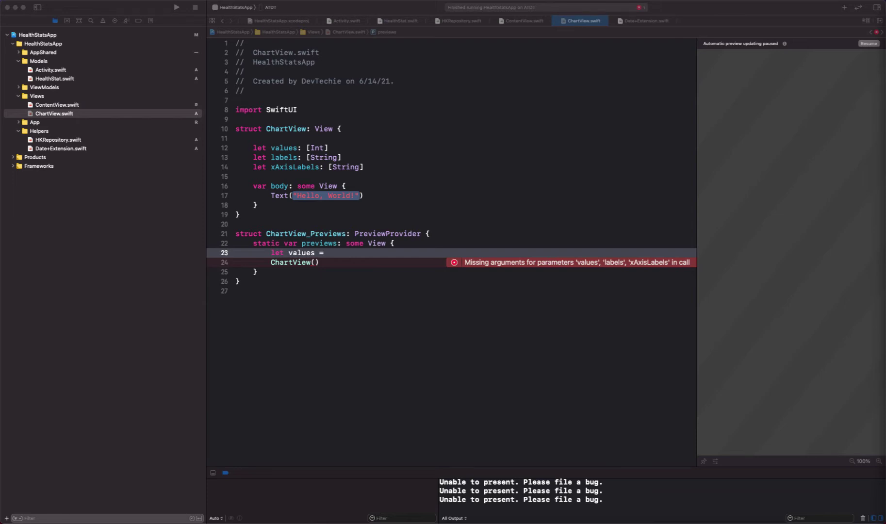
type("[213, 343, 3, 3, 344, 435, 342, 30]")
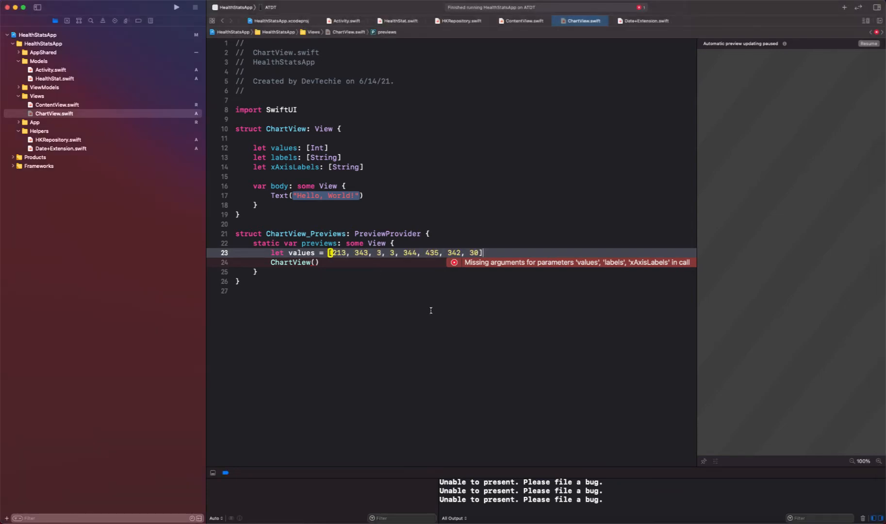
key("return")
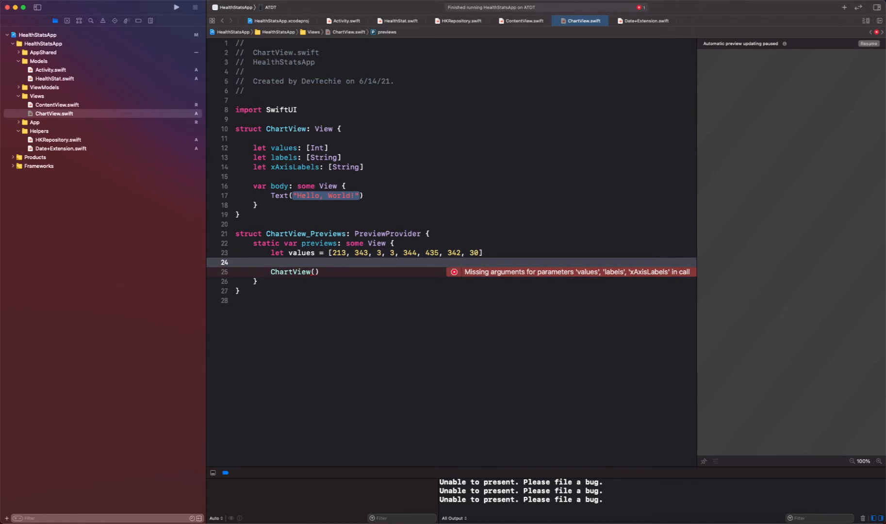
type("let lables:")
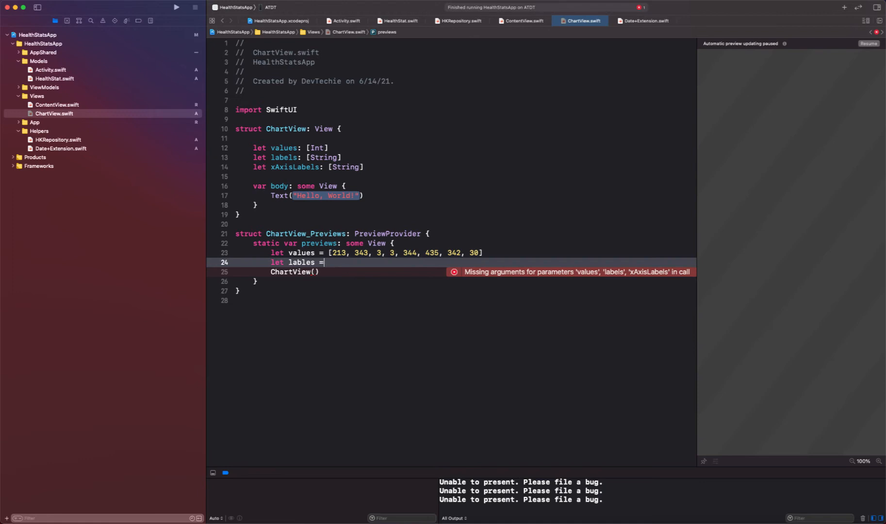
type("[213, 343, 3, 3, 344, 435, 342, 30]")
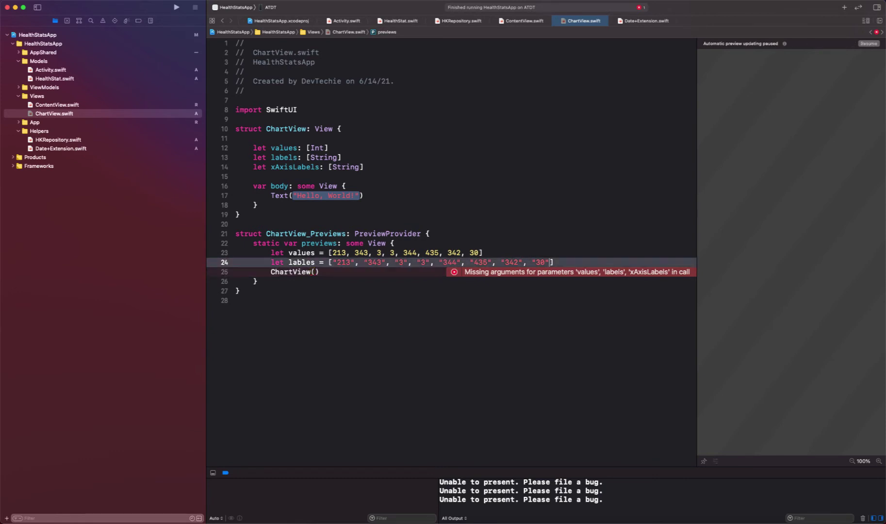
- Define xAxisValues as the date strings "May 30" through "June 6" in the preview
key("Return")
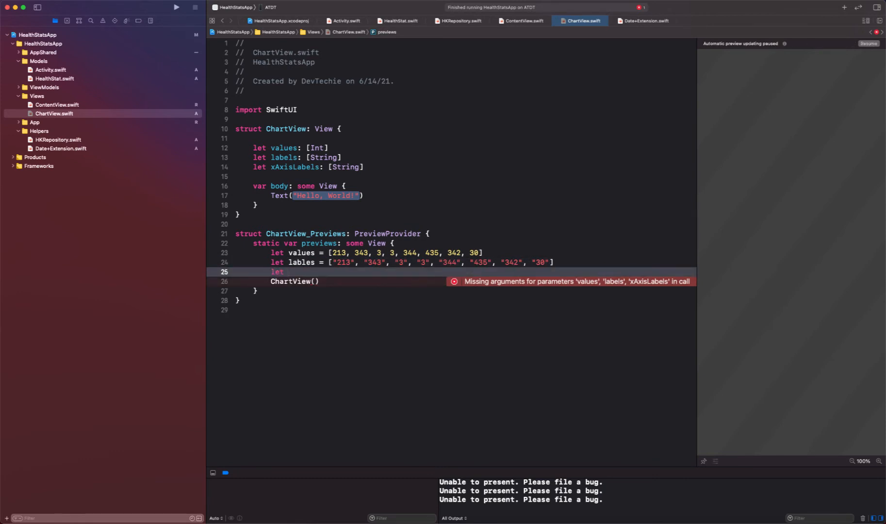
type("xAsiz")
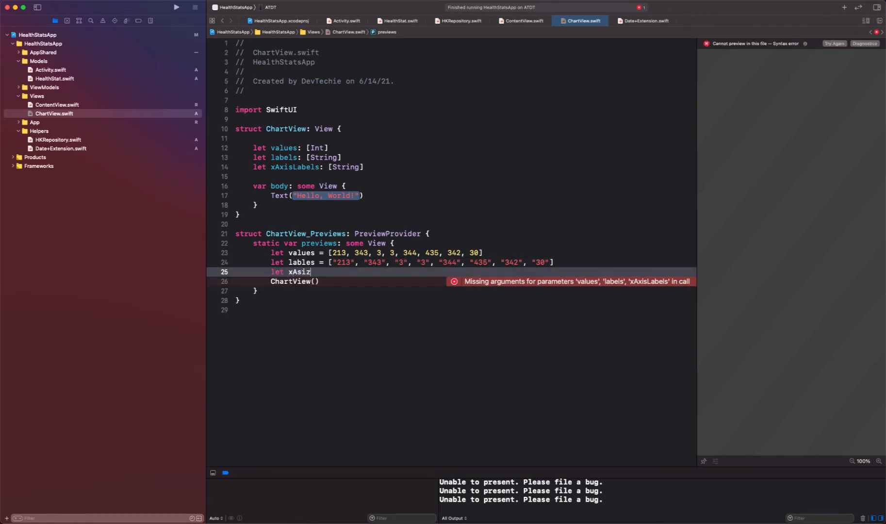
type("xAxisVa;")
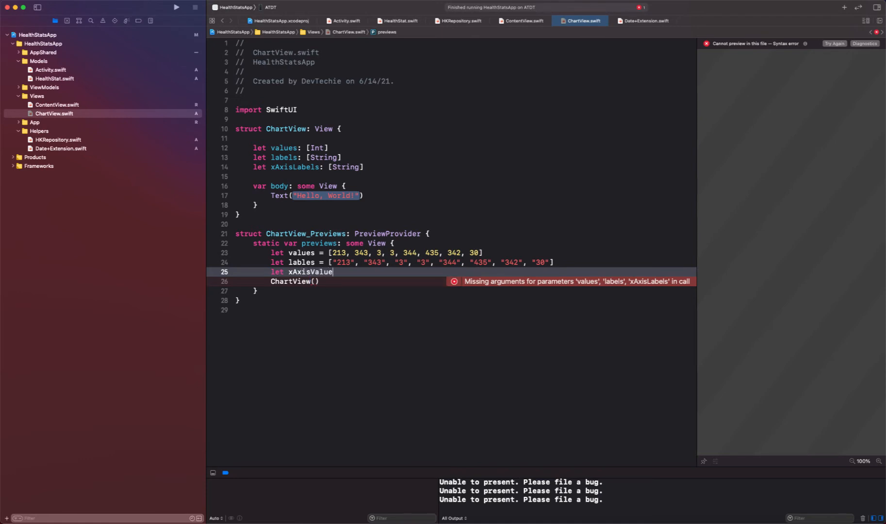
type("s = []")
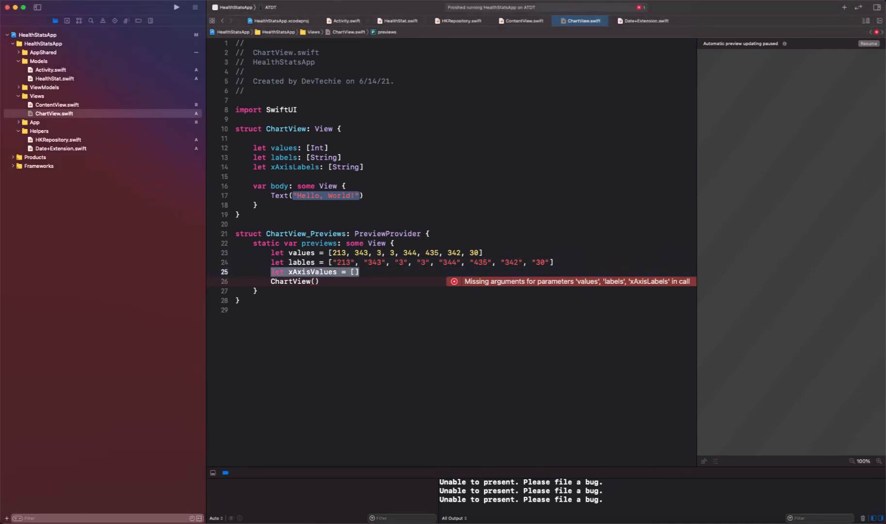
type("\"May 30\", \"May 31\", \"June 1\", \"June 2\", \"June 3\", \"June 4\", \"June 5\", \"June 6\"")
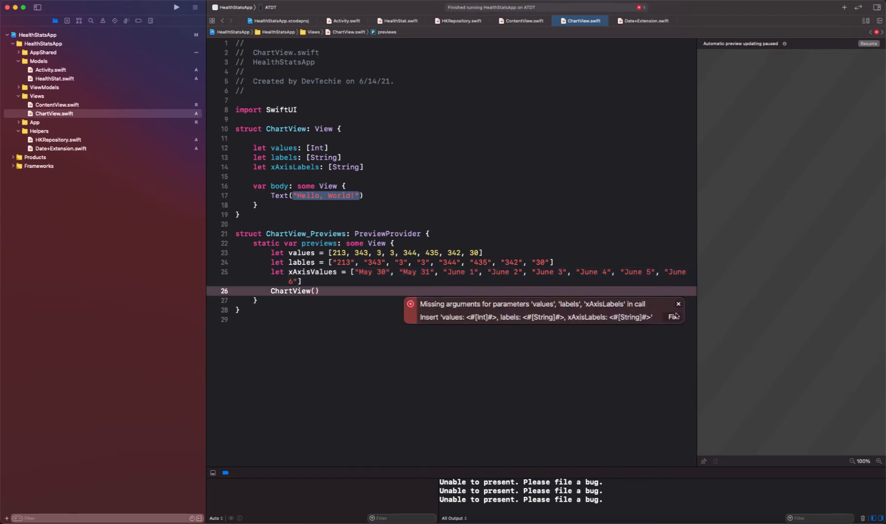
- Fix the ChartView call to pass values, labels and xAxisValues, correcting lables to labels
left_click(672, 316)
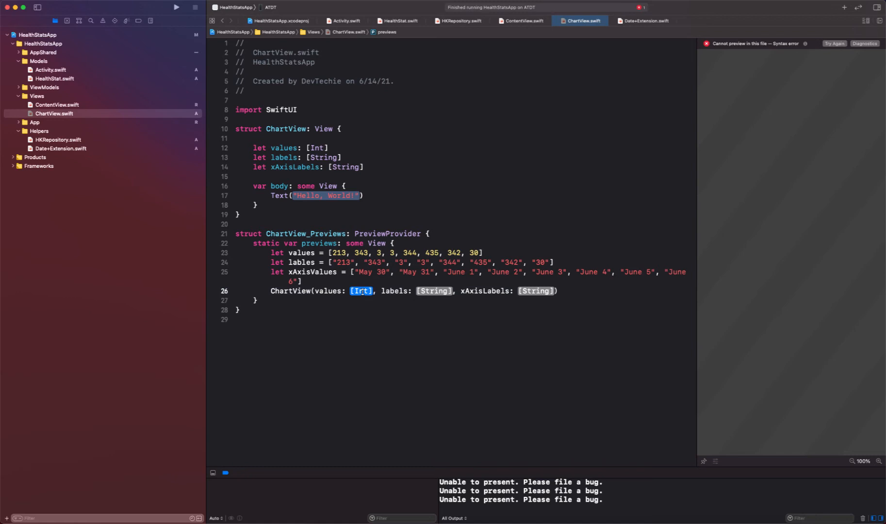
type("values")
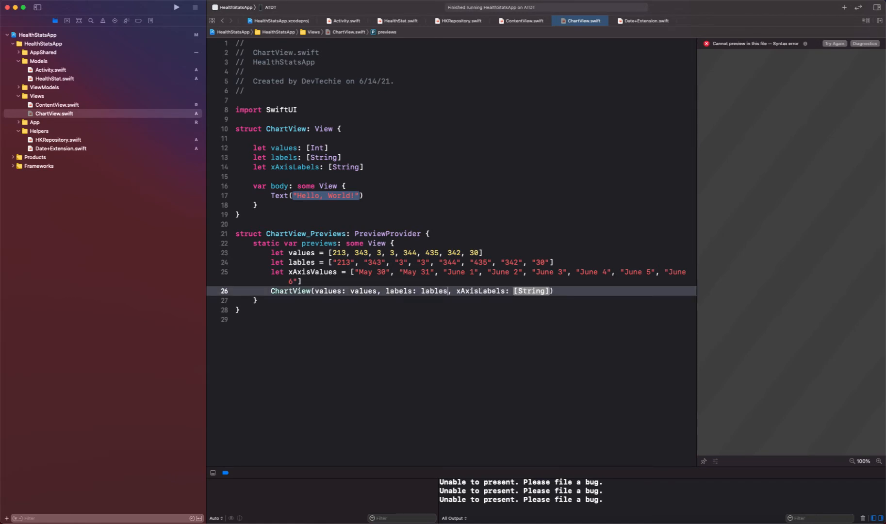
double_click(302, 263)
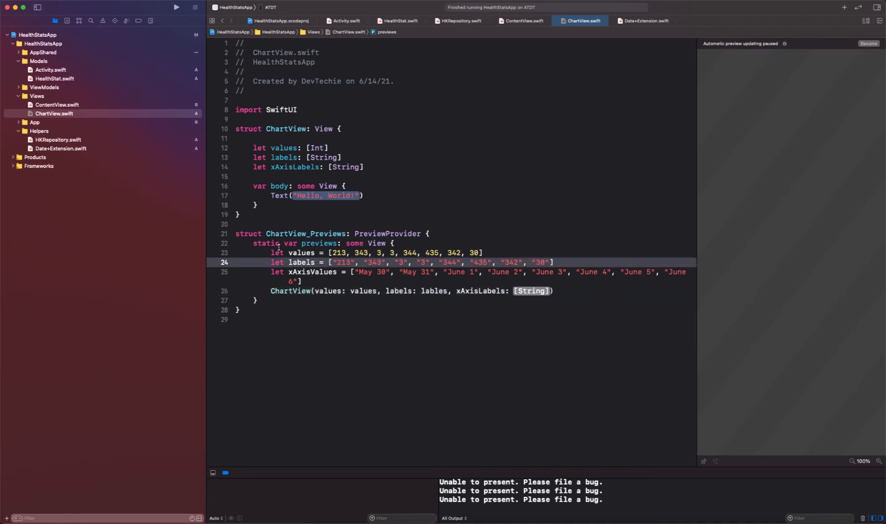
left_click(426, 290)
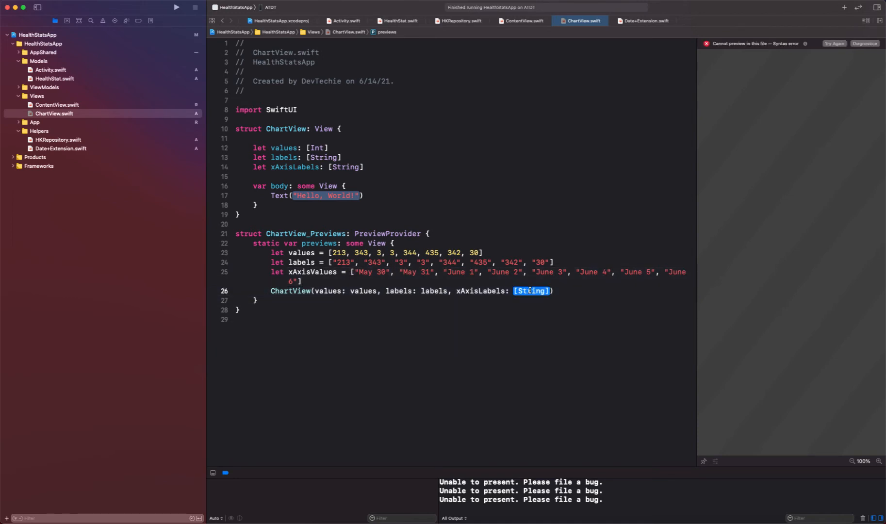
type("xAxisValues")
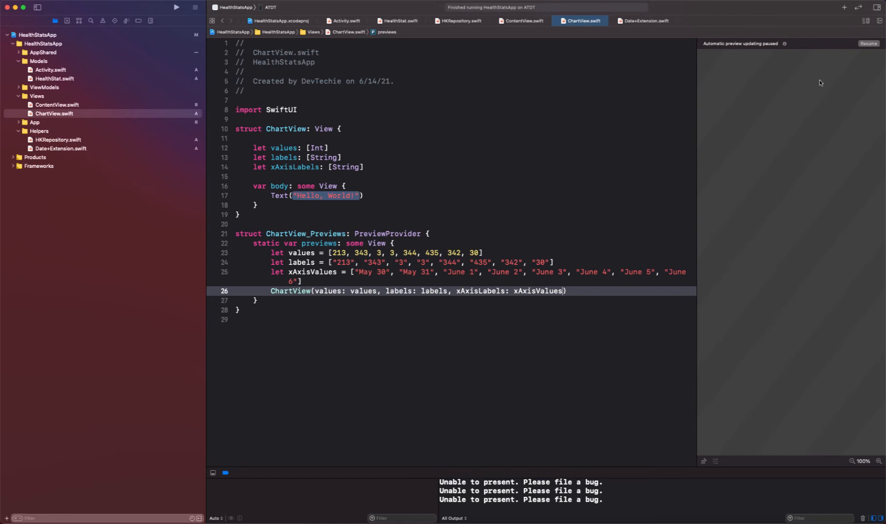
- Resume the canvas so the ChartView preview rebuilds and shows Hello, World!
left_click(870, 43)
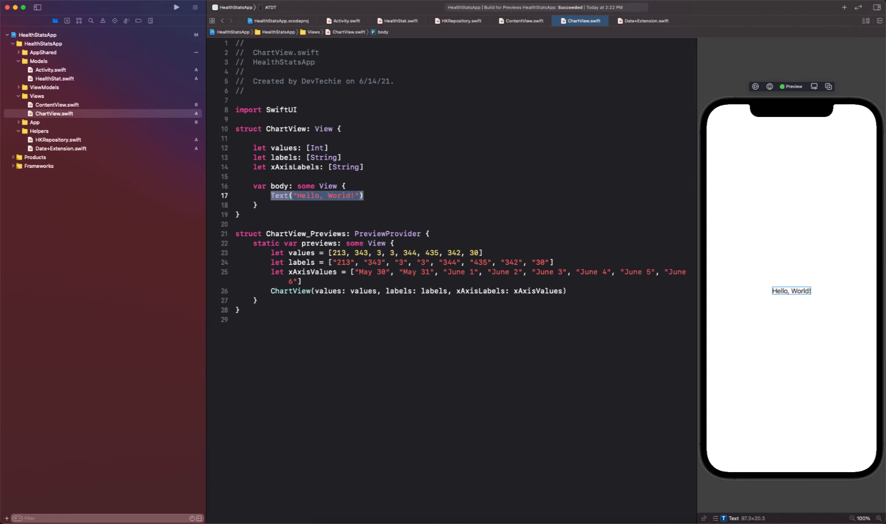
- Replace the body with a GeometryReader { geo in } holding an HStack(alignment: .bottom)
type("geo")
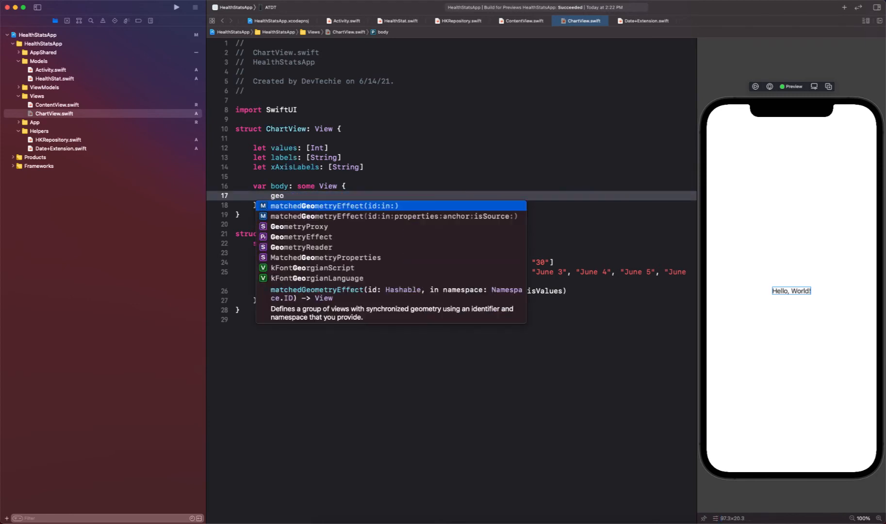
type("metryReader {")
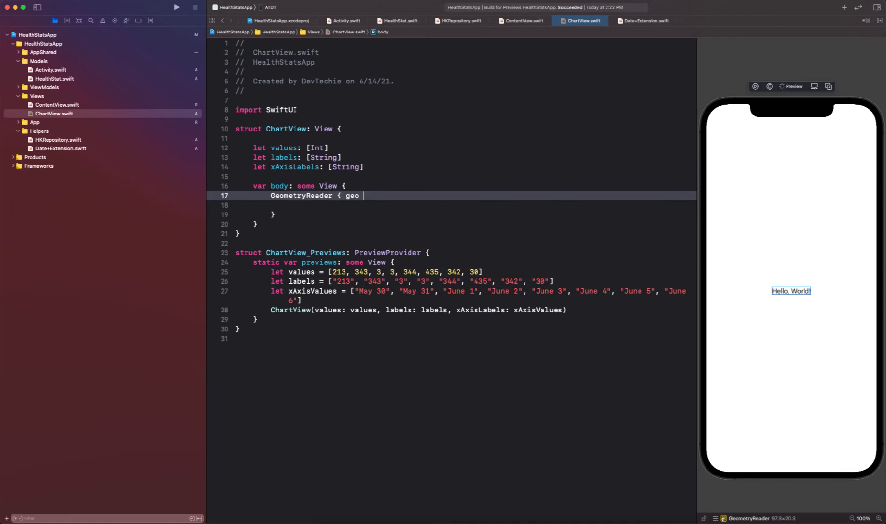
type(" in")
key("Return")
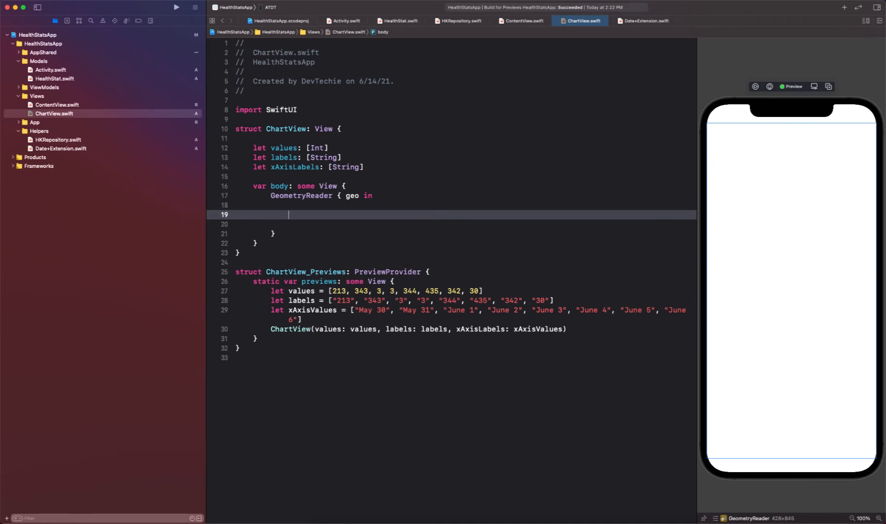
type("H")
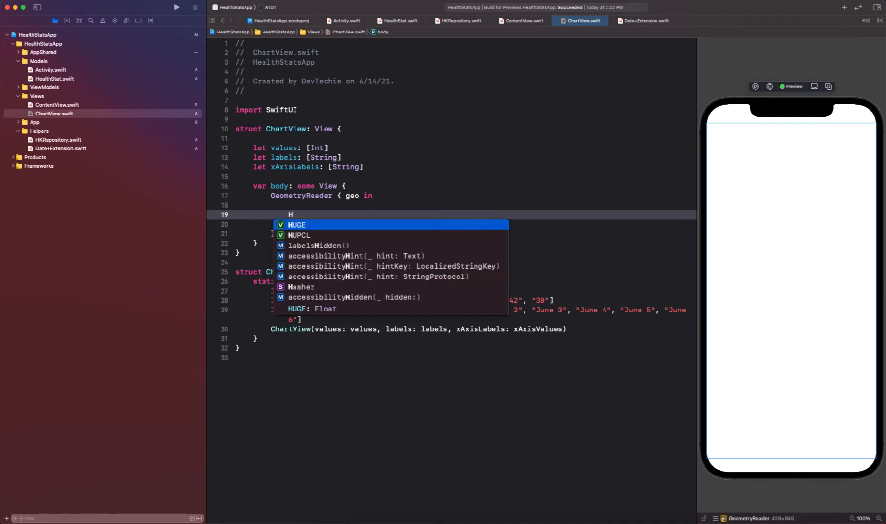
type("Stack")
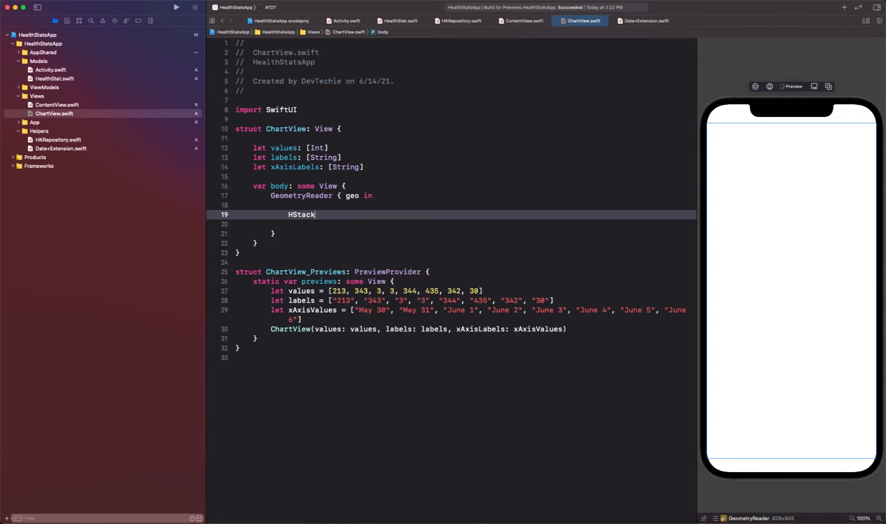
type("(alignment: .bottom) {")
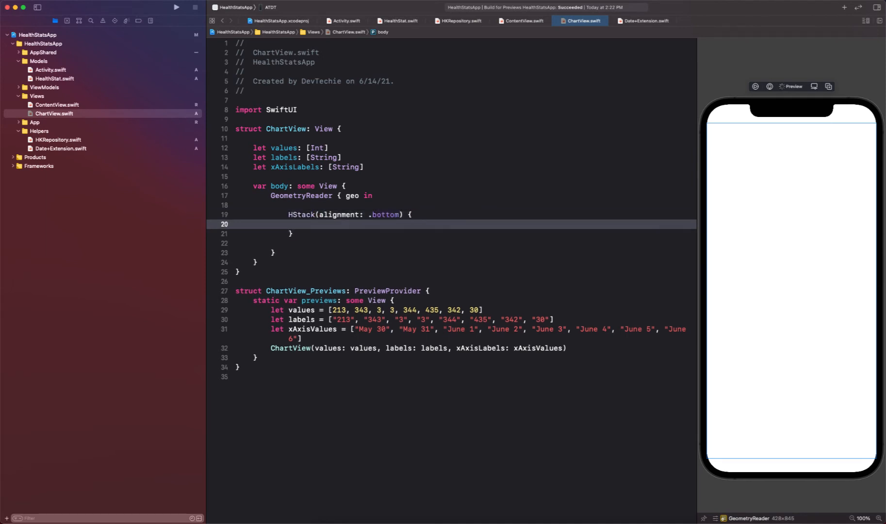
- Add ForEach(0..<values.count) { idx in } inside the HStack
type("forea")
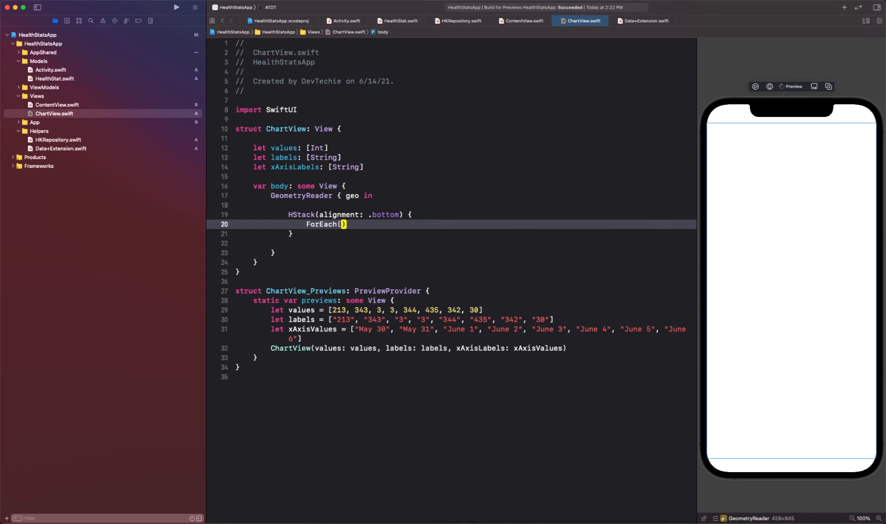
type("0..<")
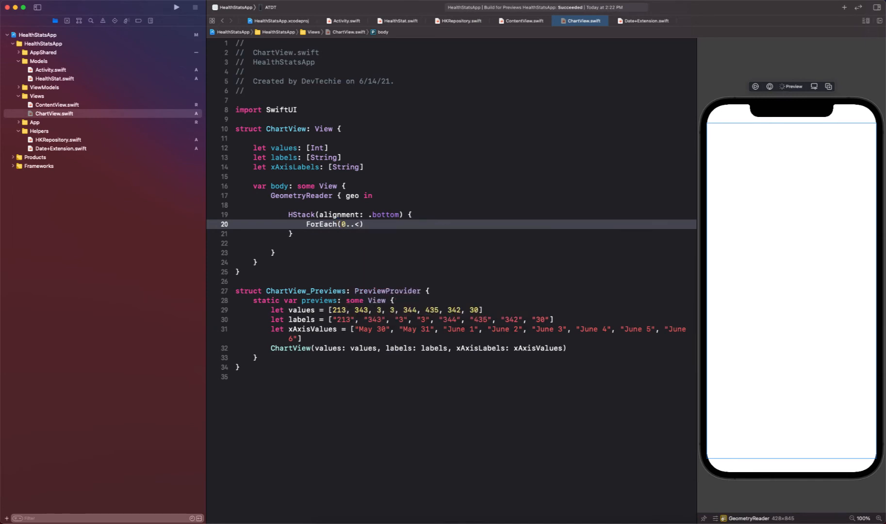
key("Backspace")
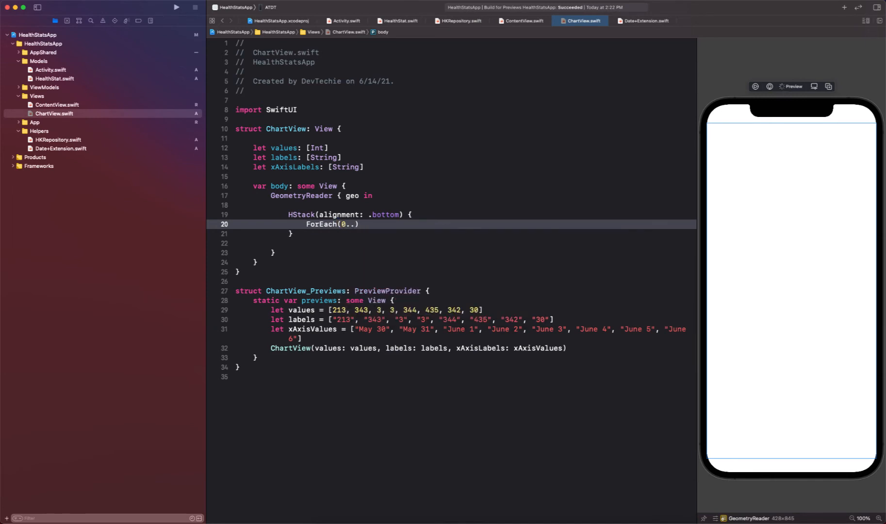
type("<values.count")
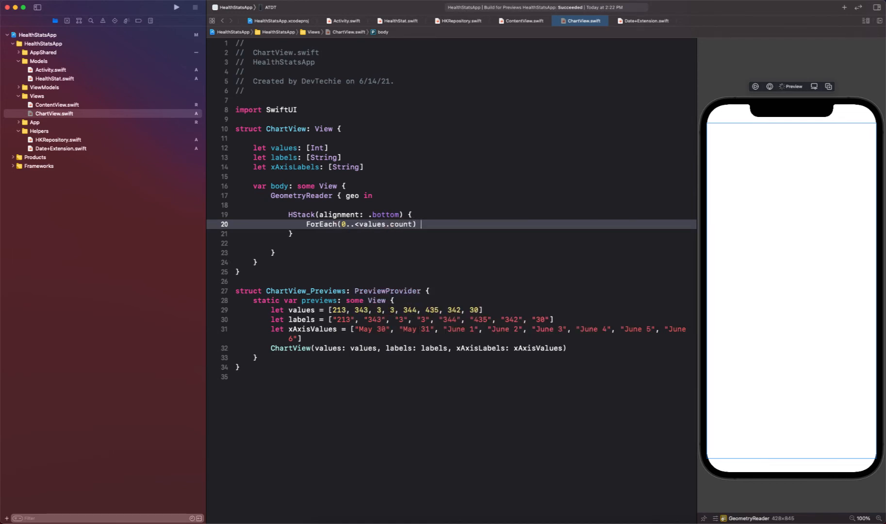
type("{ idx in")
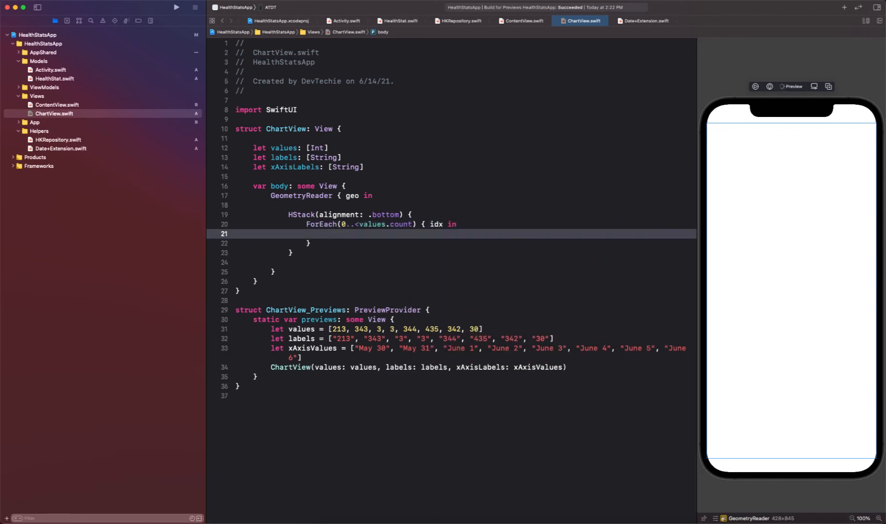
- Compute let max from values and start a VStack inside the ForEach
type("1")
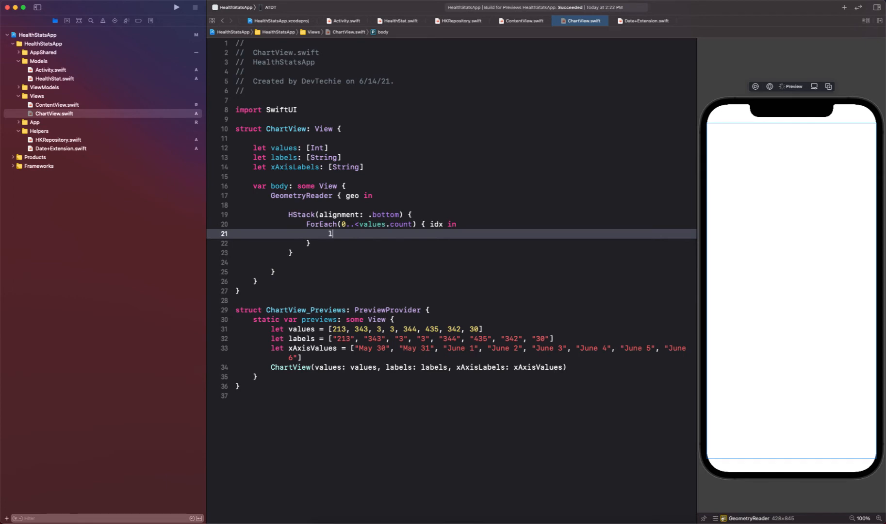
type("et")
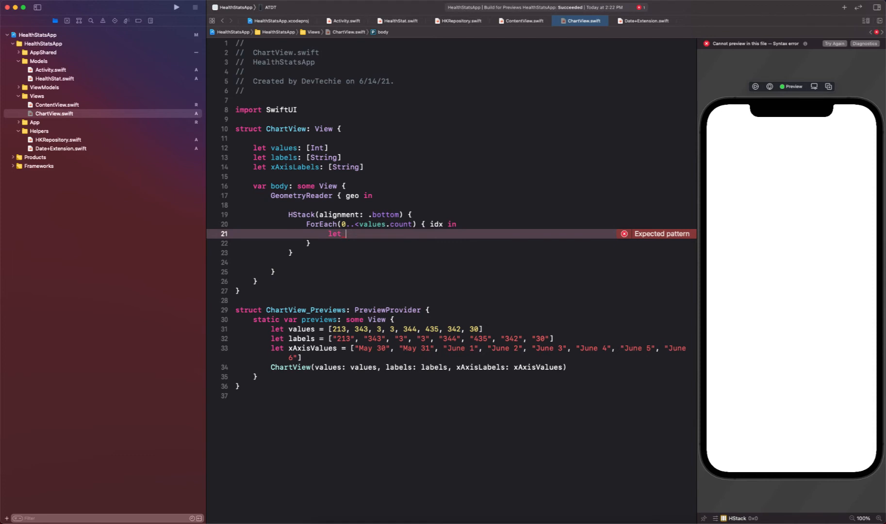
type("m")
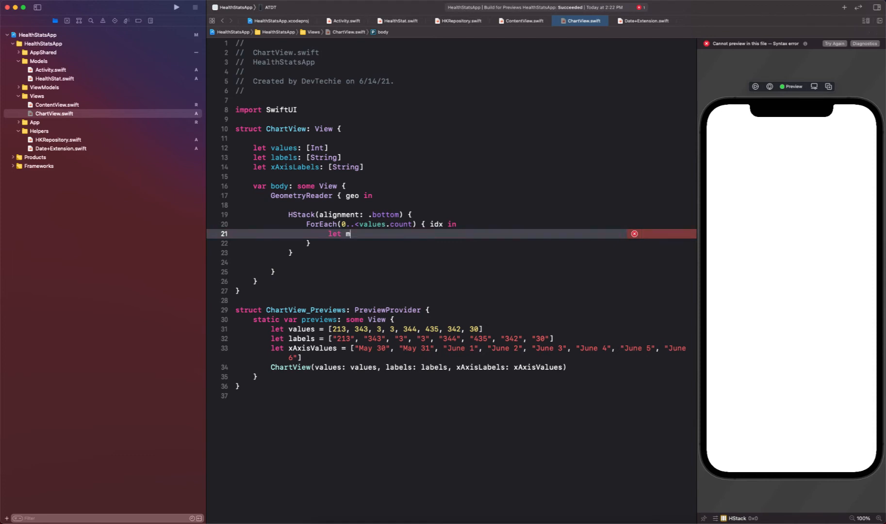
type("ax = values.max() ?? 0")
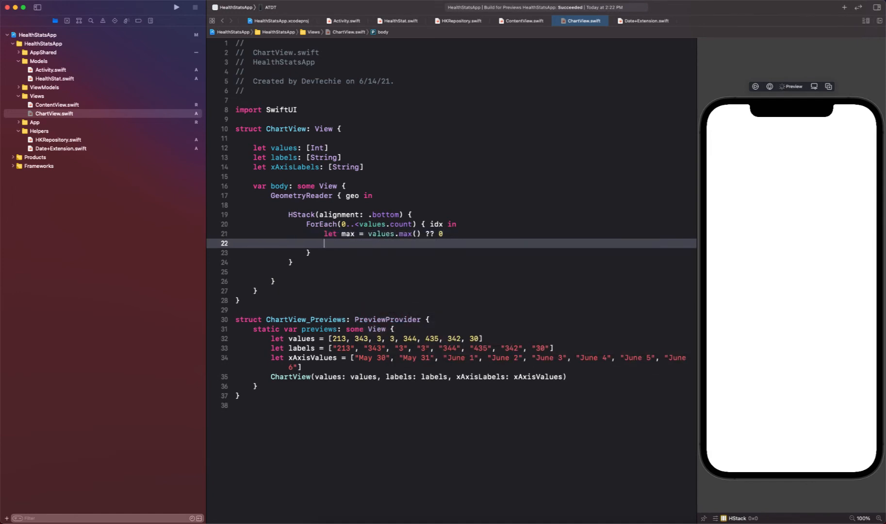
type("v")
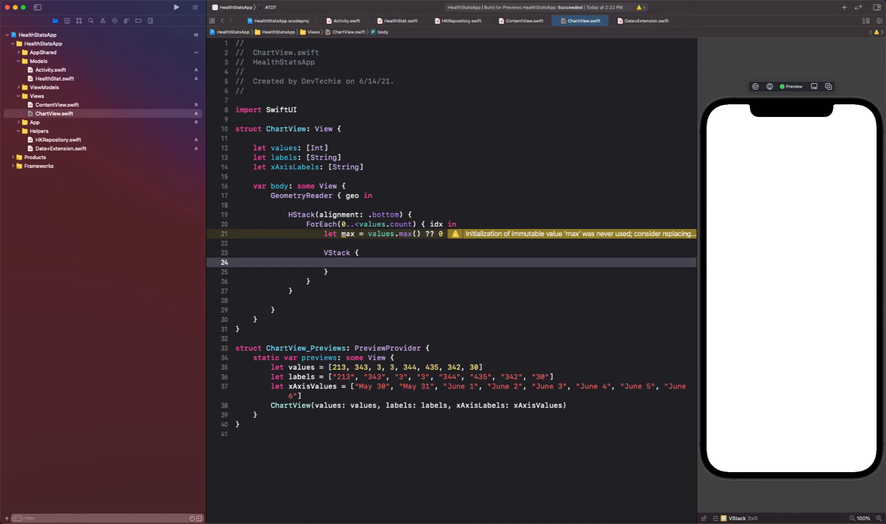
- Show Text(labels[idx]) with .font(.caption) rotated by -60 degrees
type("Text(")
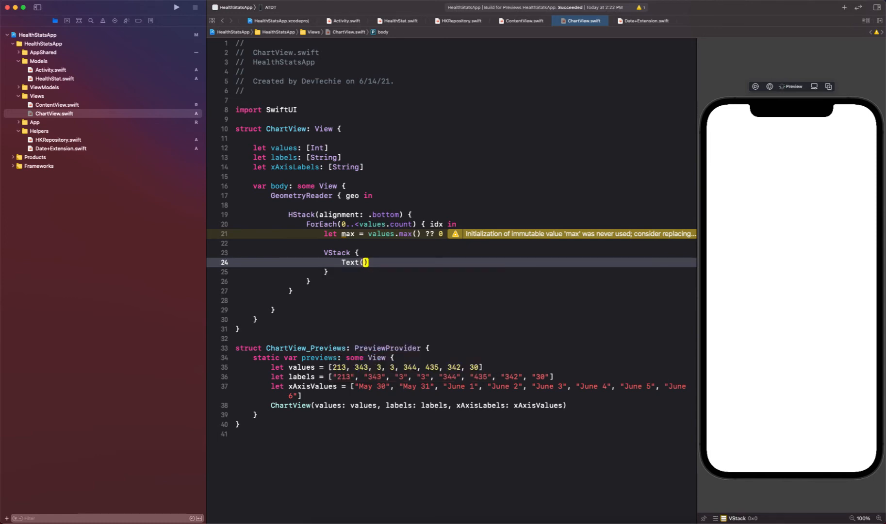
type("Labels[idx")
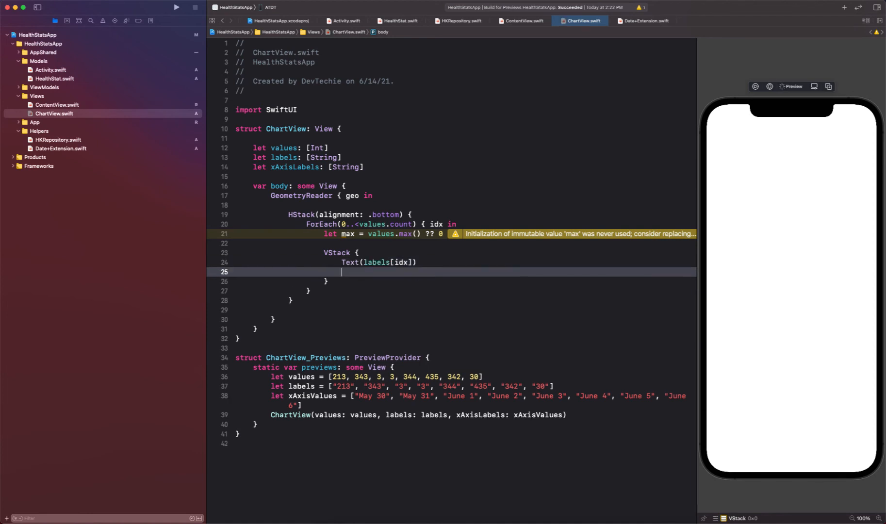
type(".for")
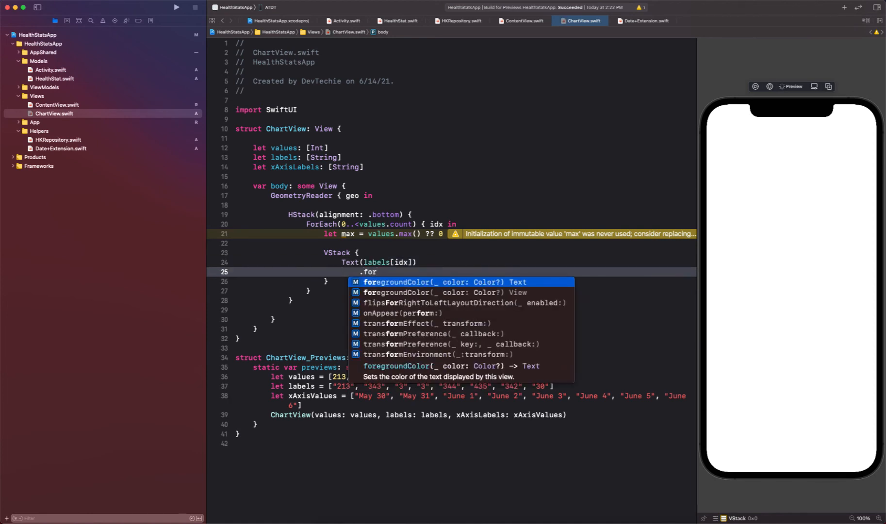
type("font(.caption")
type(".rotationEffect(.degrees(-")
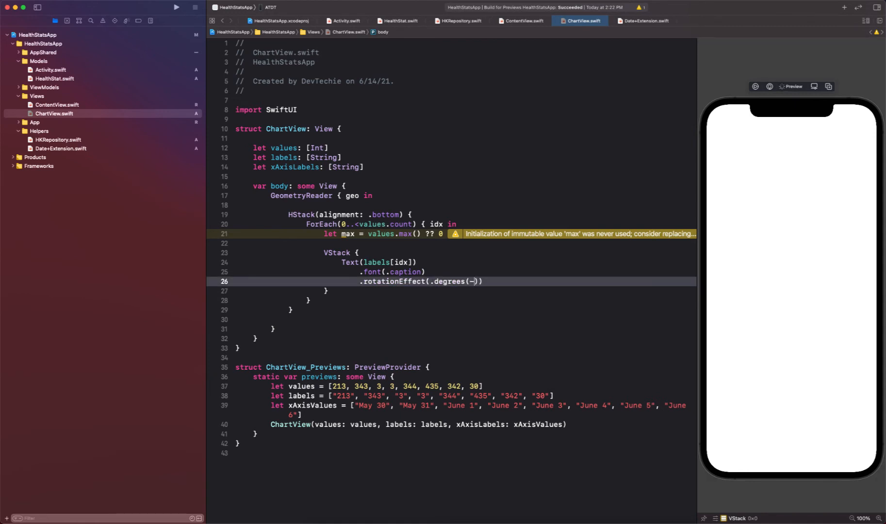
type("60")
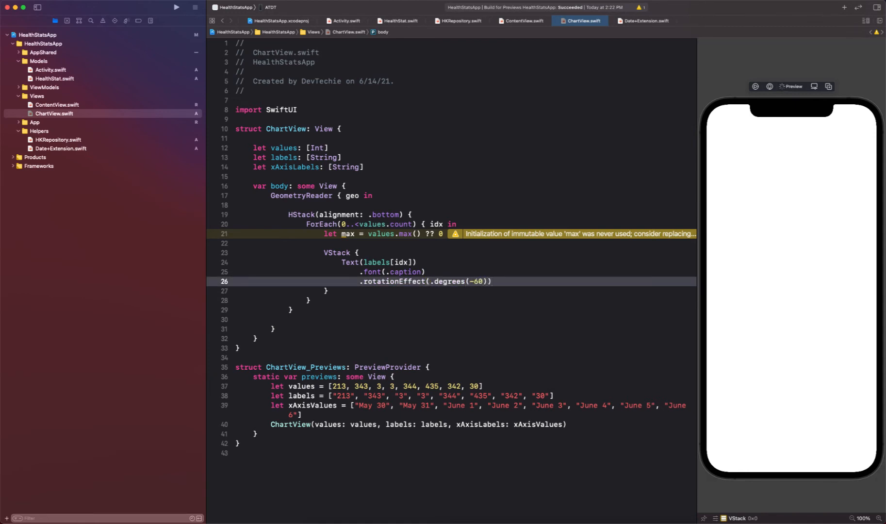
key("return")
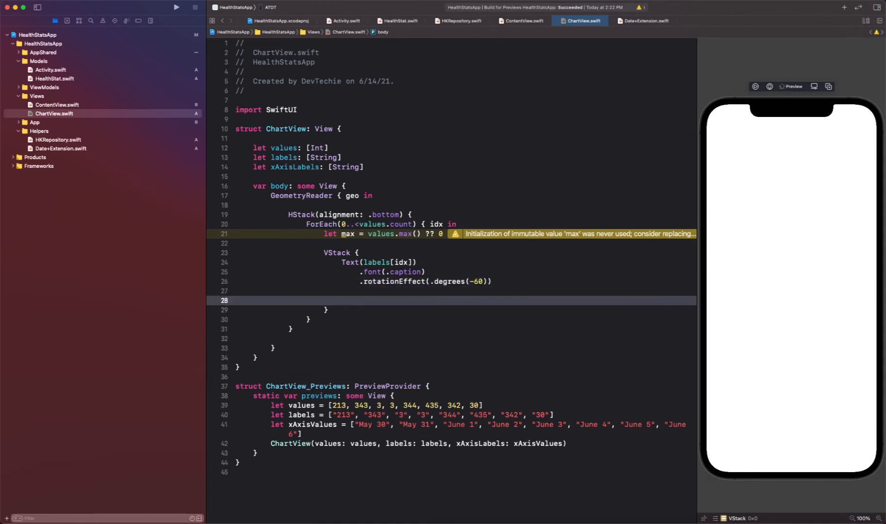
- Add RoundedRectangle(cornerRadius: 5) filled Color.orange with frame width 20, height 100, no alignment
type("RoundedRectangle")
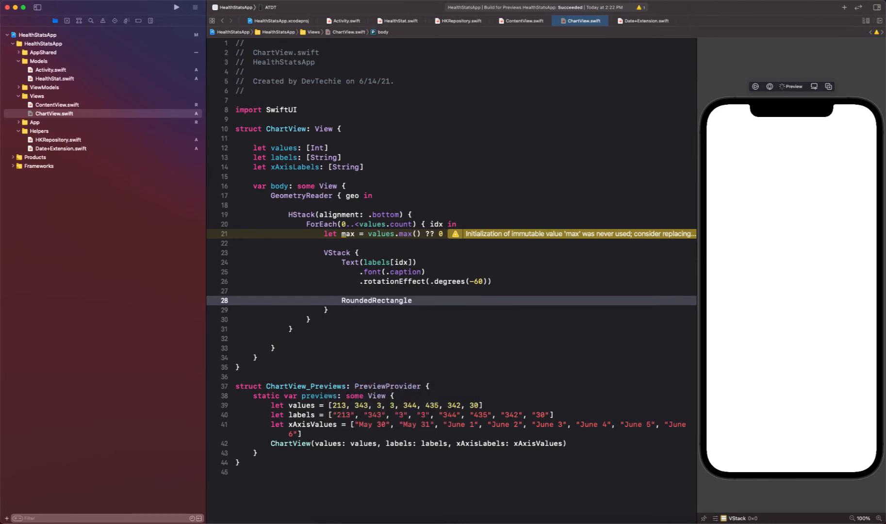
type("(conre")
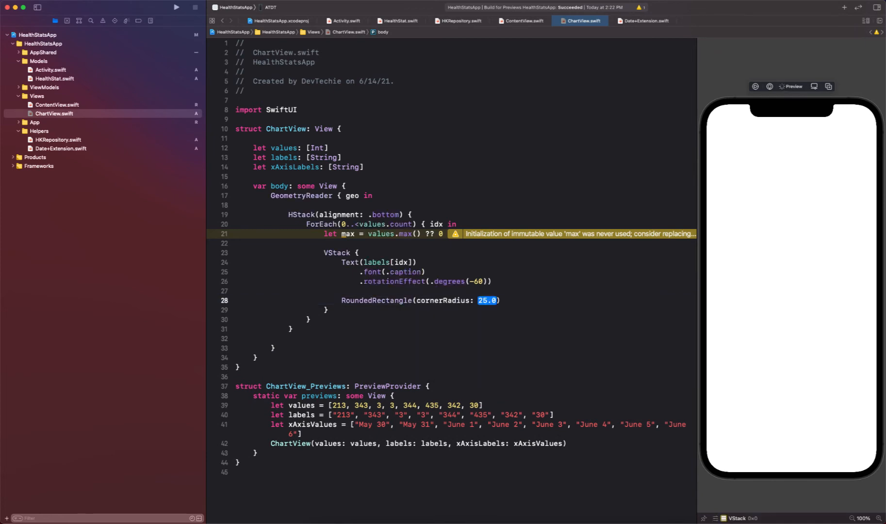
type("5")
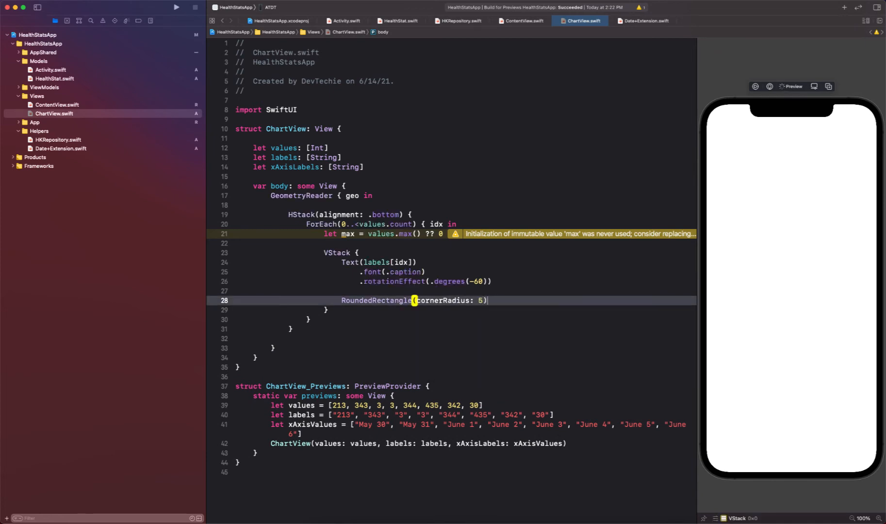
type(".fill()")
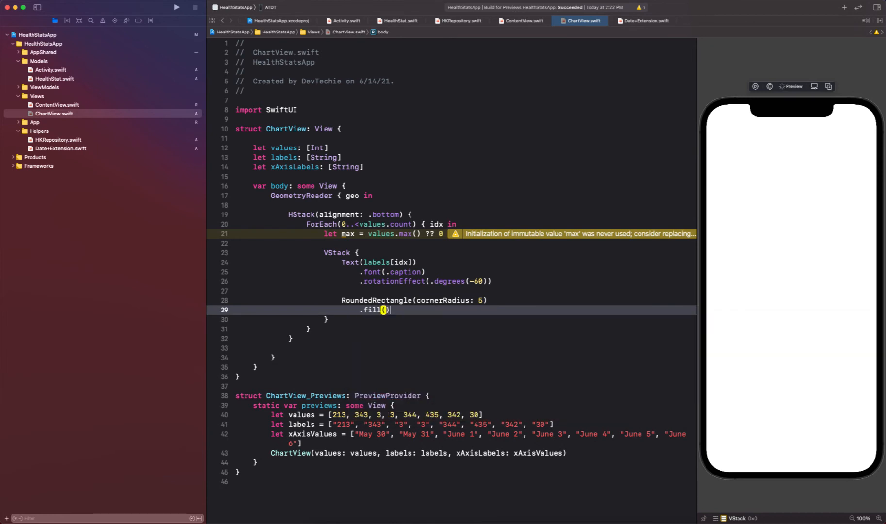
type("Color.orange")
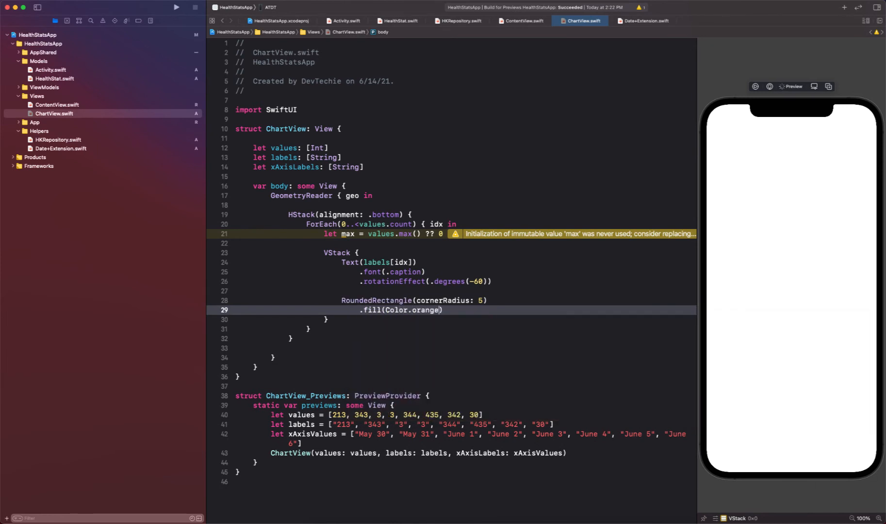
type(".")
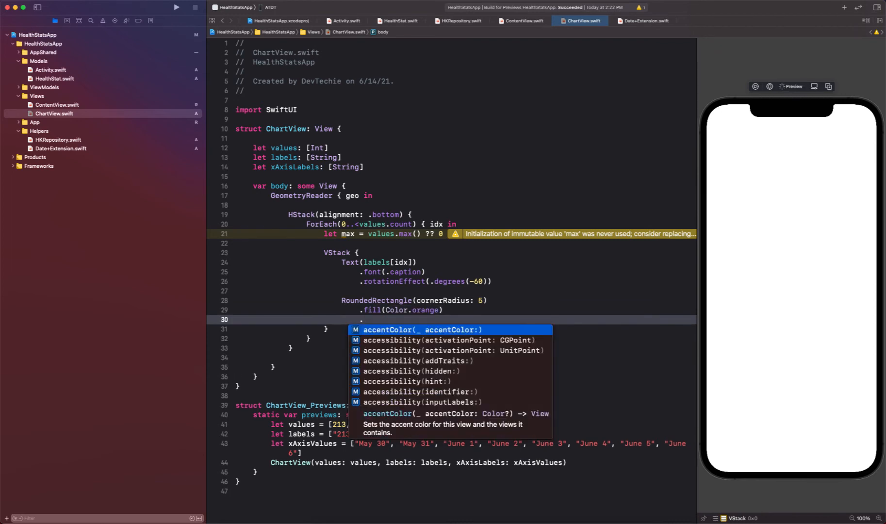
type("f")
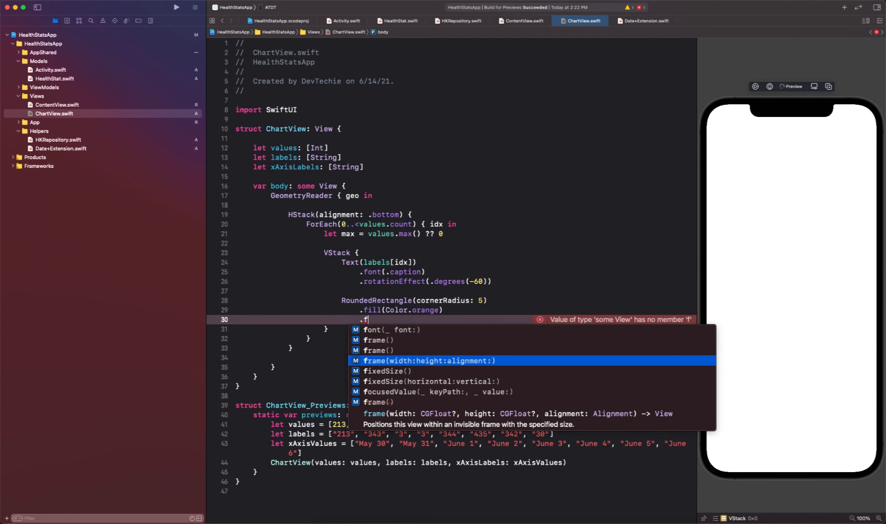
left_click(428, 361)
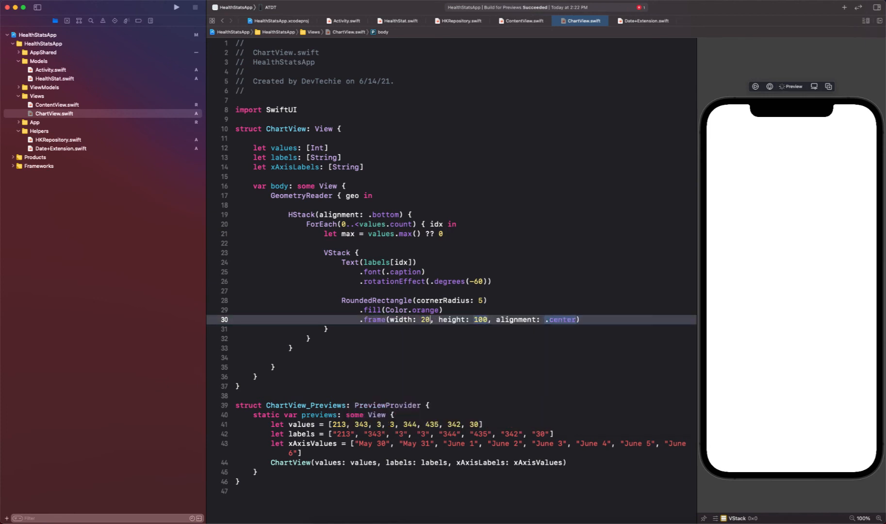
double_click(480, 321)
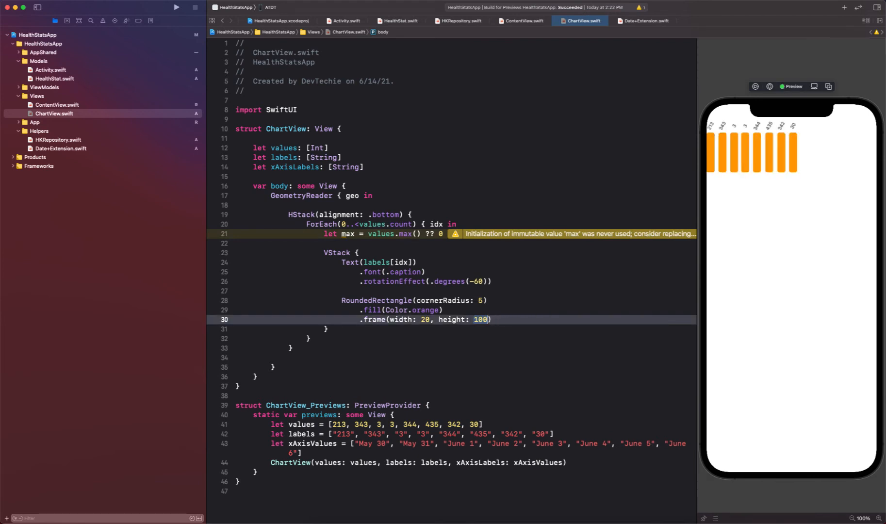
- Set bar height to CGFloat(values[idx]) / CGFloat(max) * geo.size.height * 0.6
double_click(482, 319)
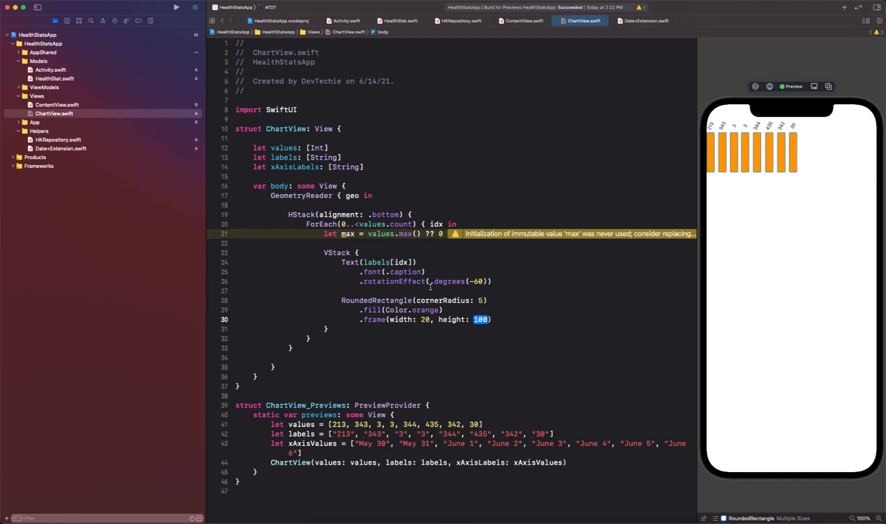
type("CGFloat")
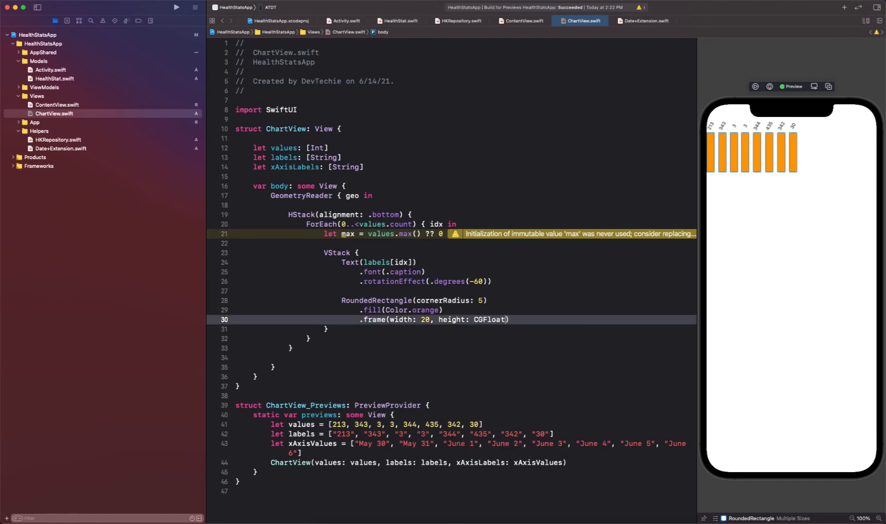
type("values[")
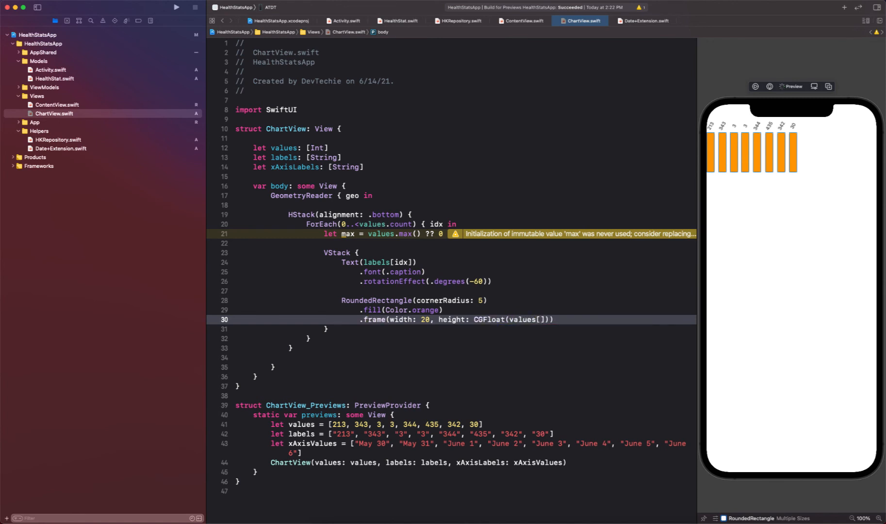
type("idx")
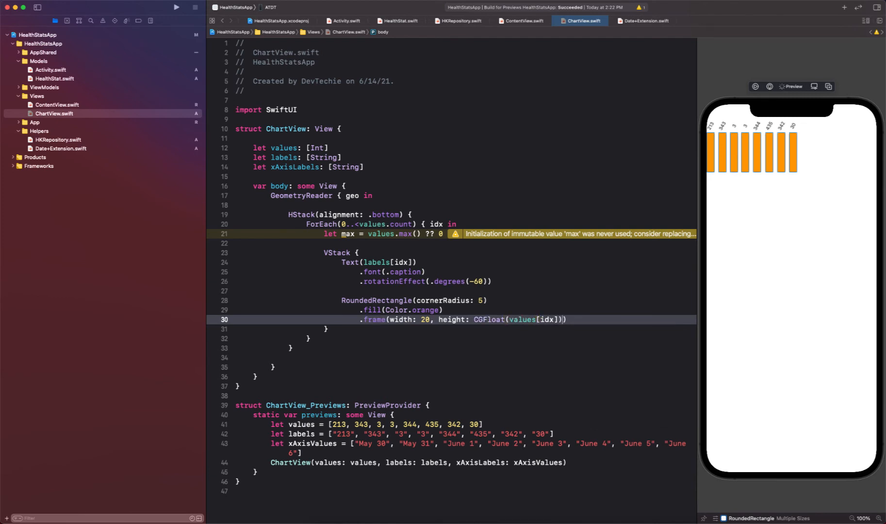
type("/")
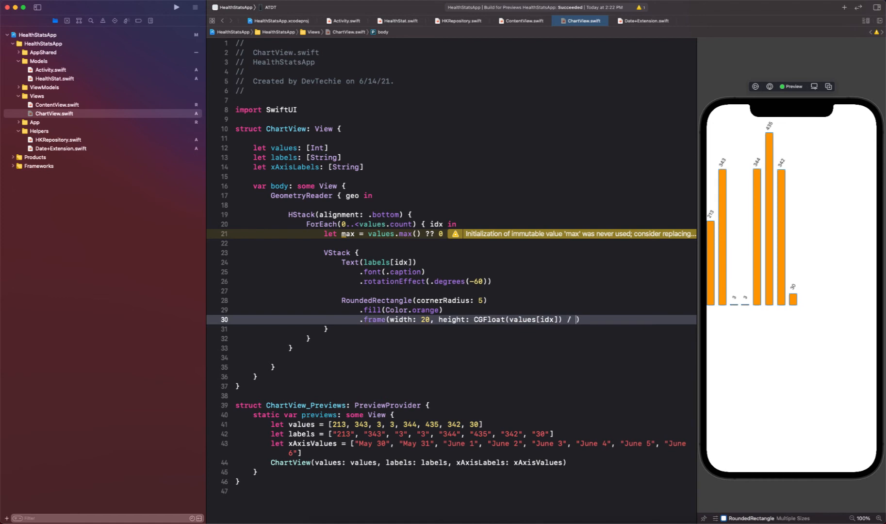
type("c")
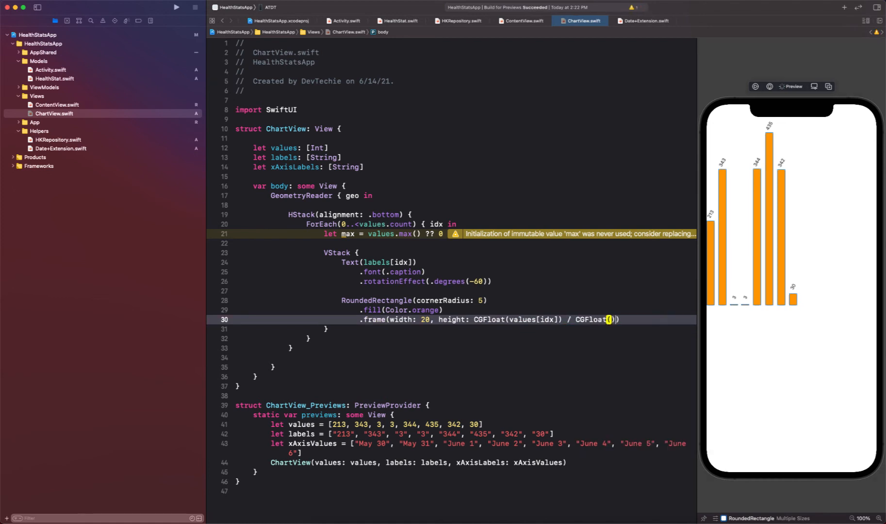
type("max")
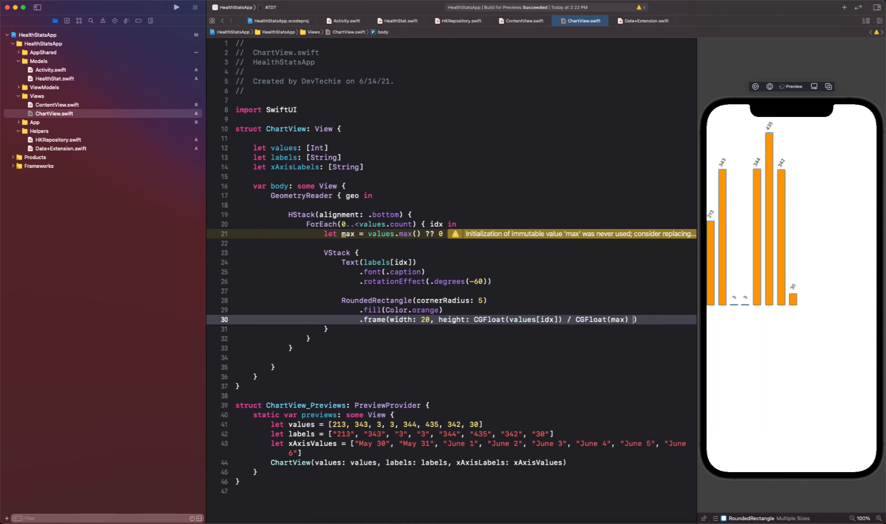
type("* geo.size.")
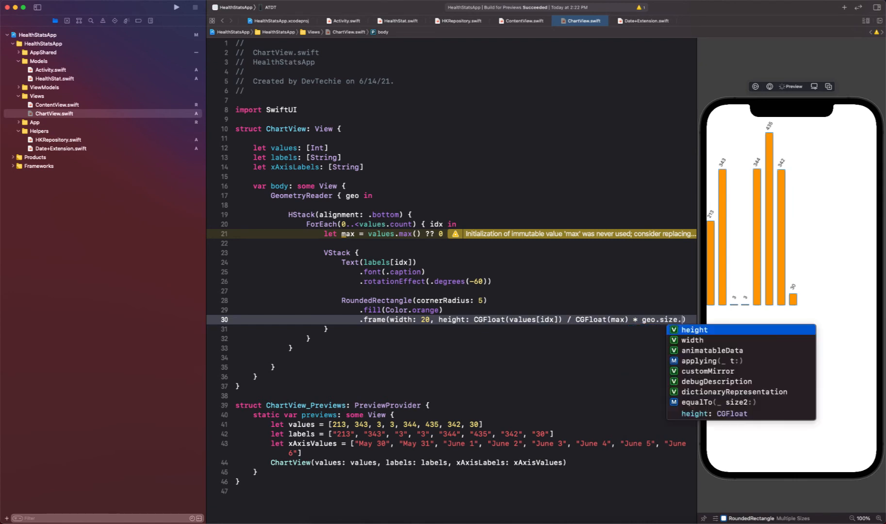
left_click(694, 330)
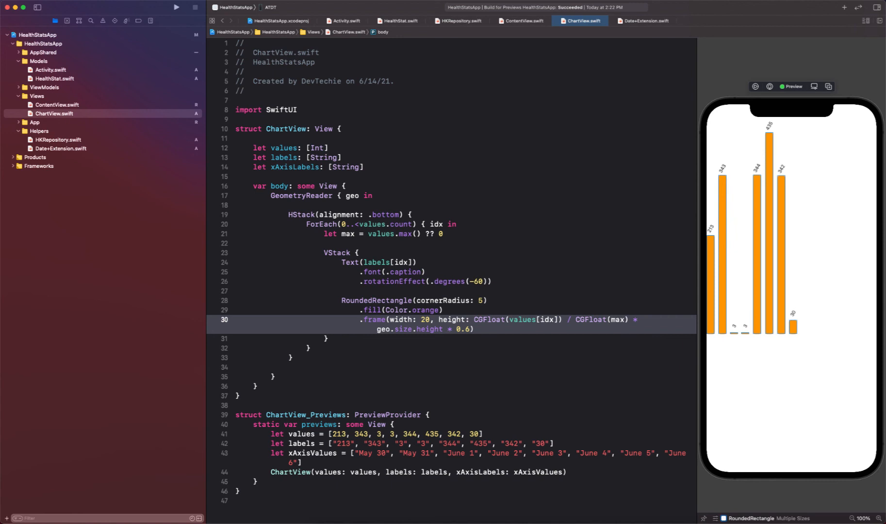
mouse_move(794, 256)
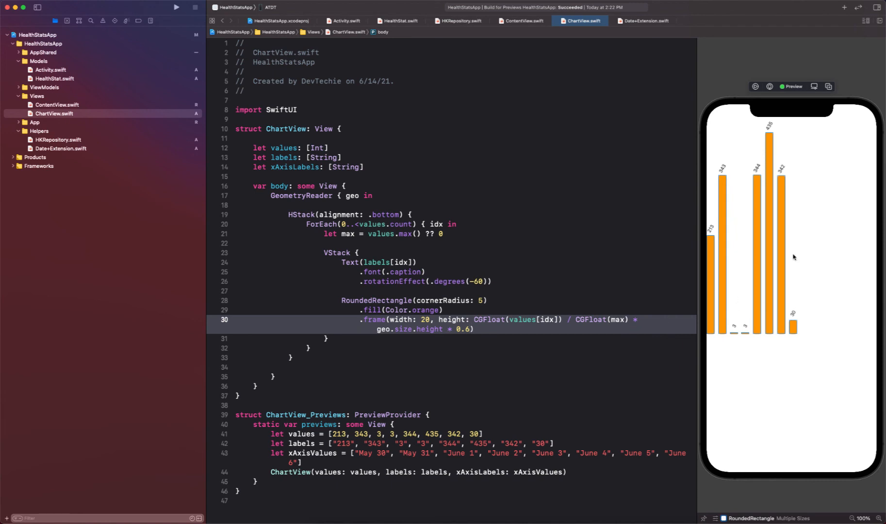
mouse_move(729, 294)
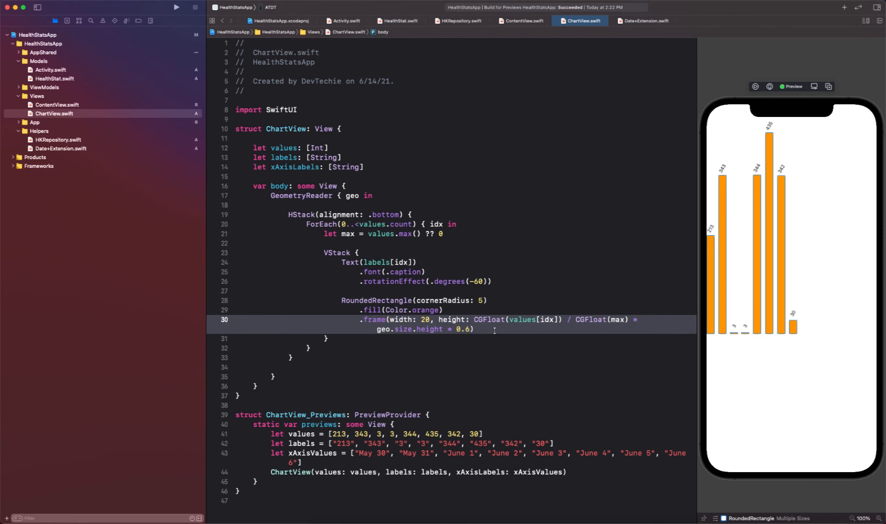
type("Text(")
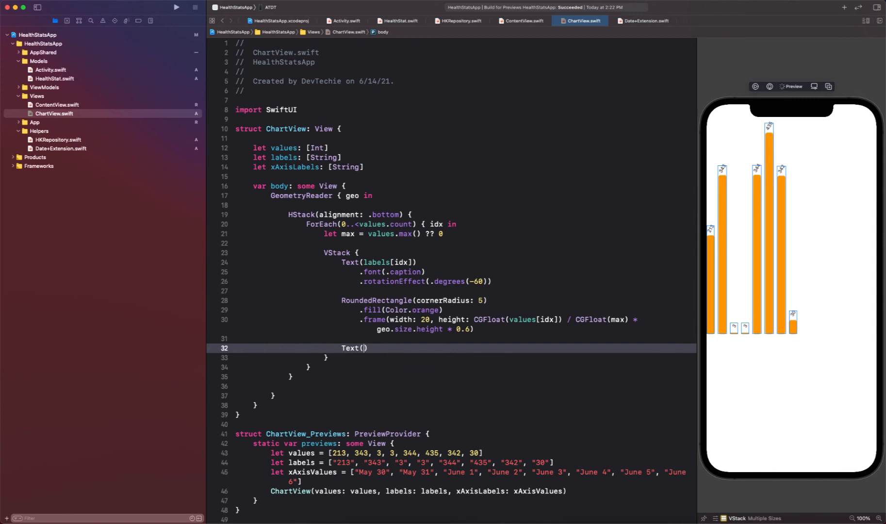
type("x")
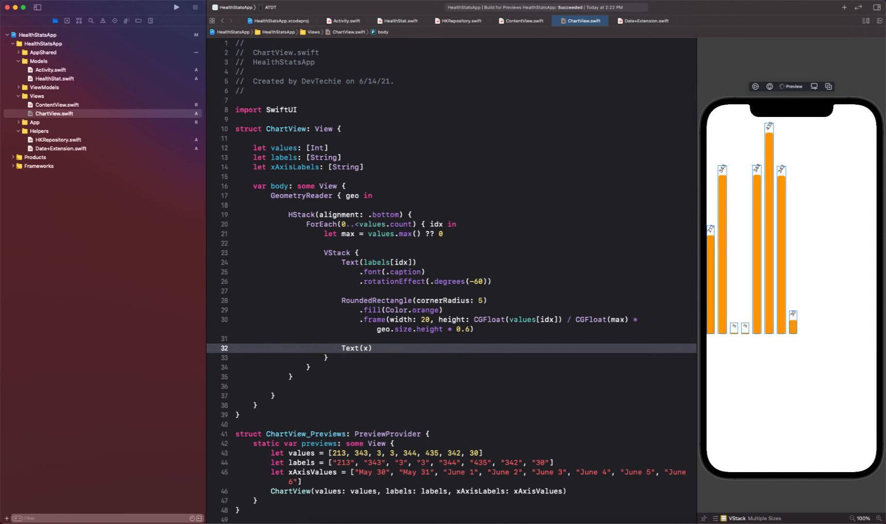
type("AxisLabels[idx")
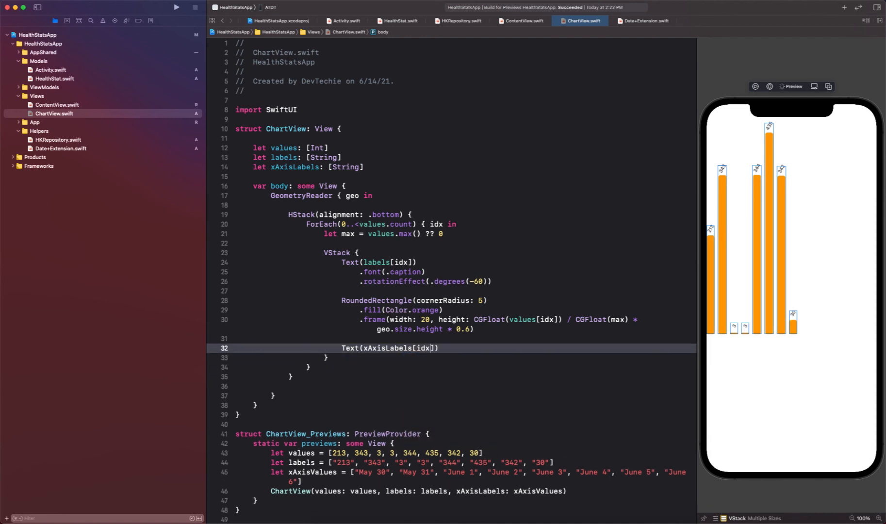
key("return")
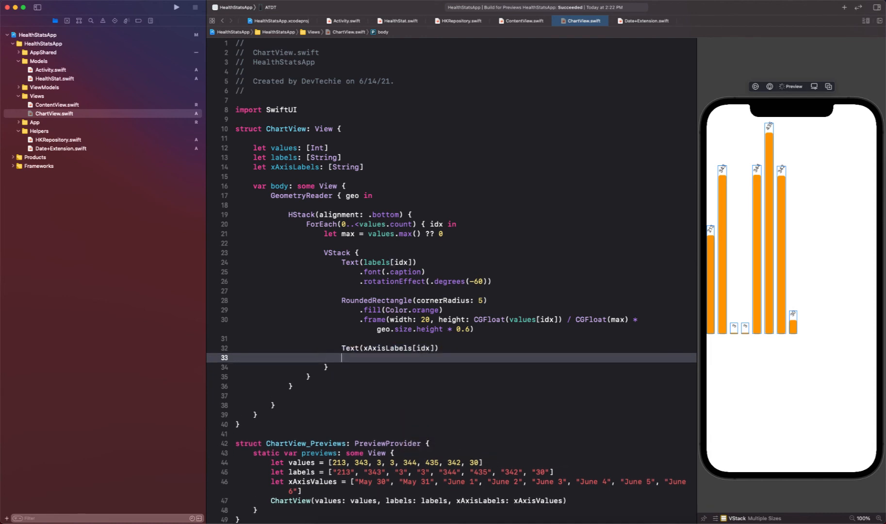
type(".font()")
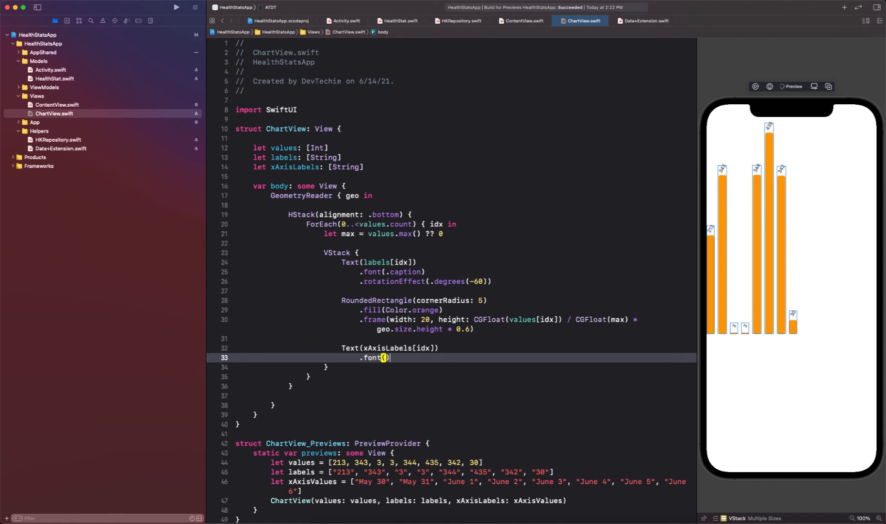
type(".caption")
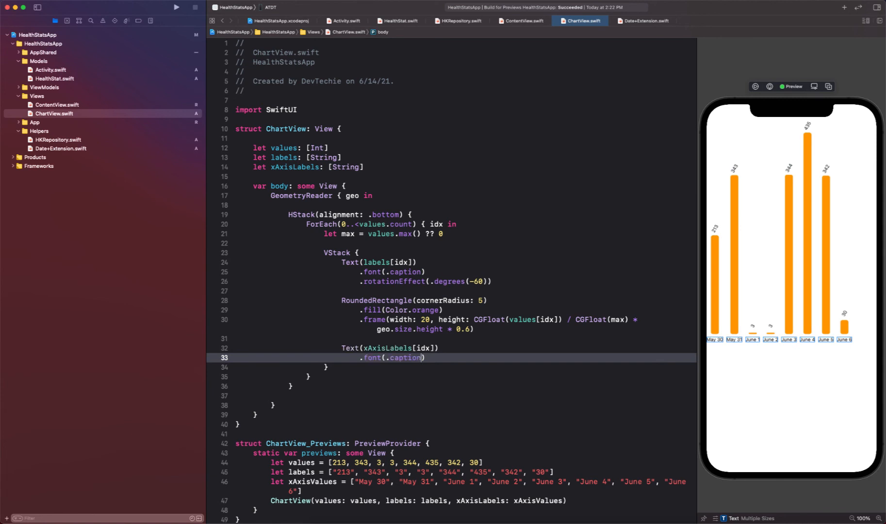
mouse_move(720, 294)
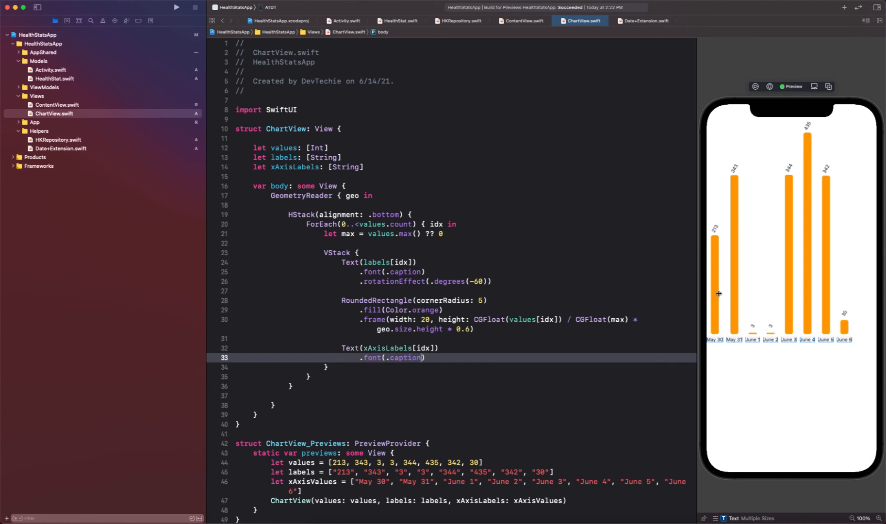
mouse_move(347, 361)
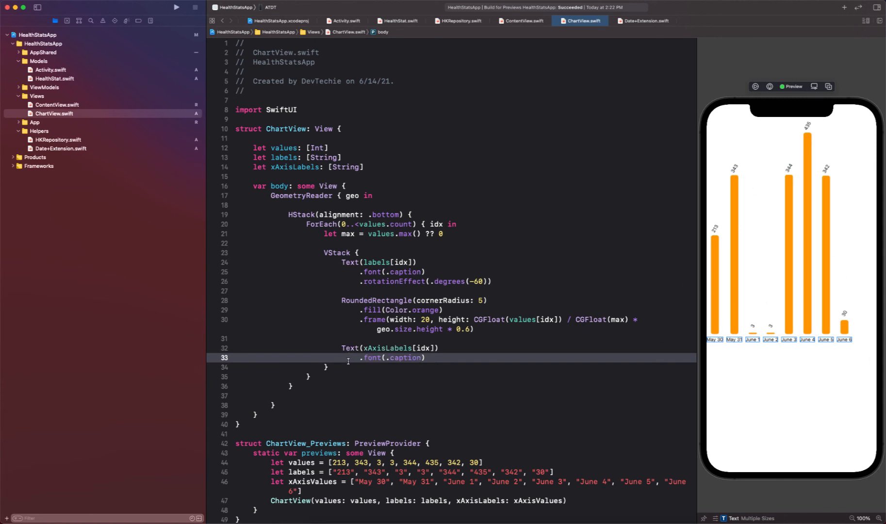
mouse_move(716, 306)
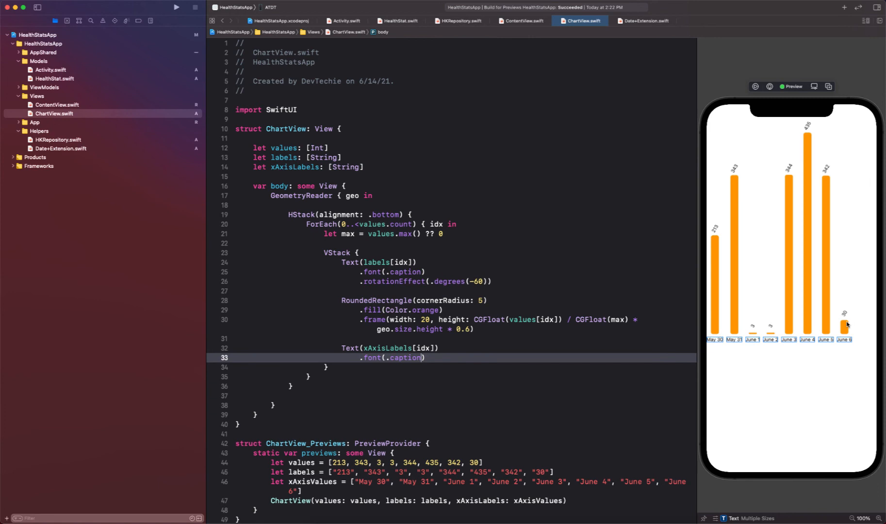
mouse_move(806, 142)
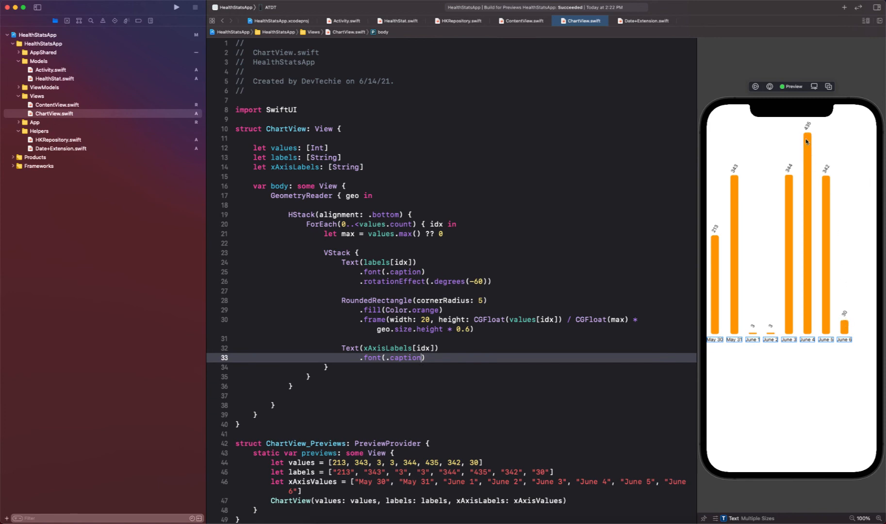
mouse_move(707, 192)
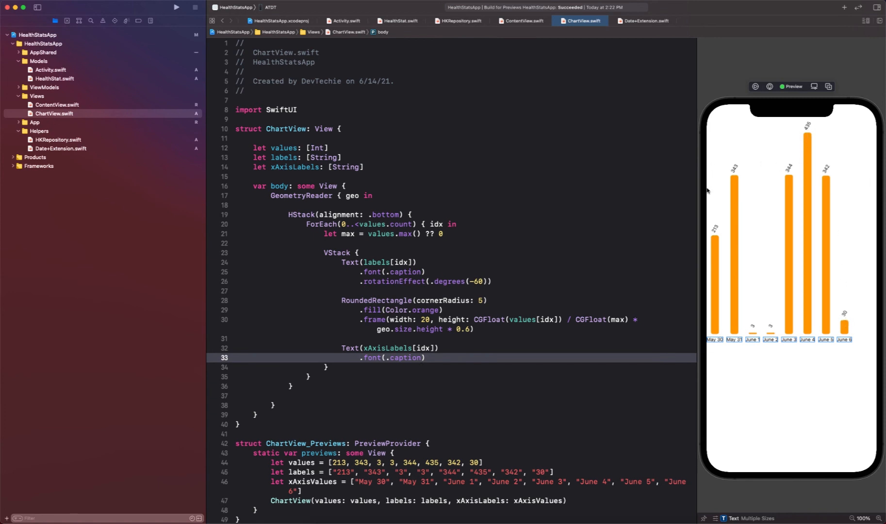
mouse_move(815, 192)
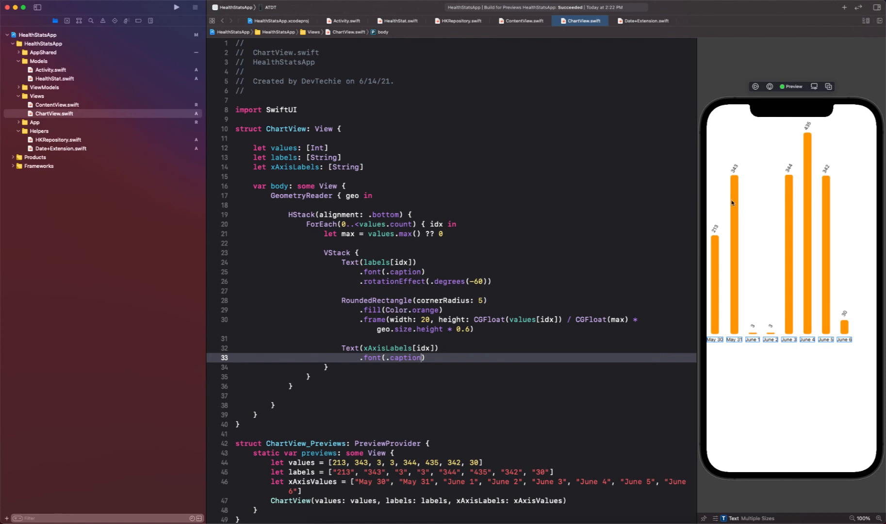
mouse_move(564, 345)
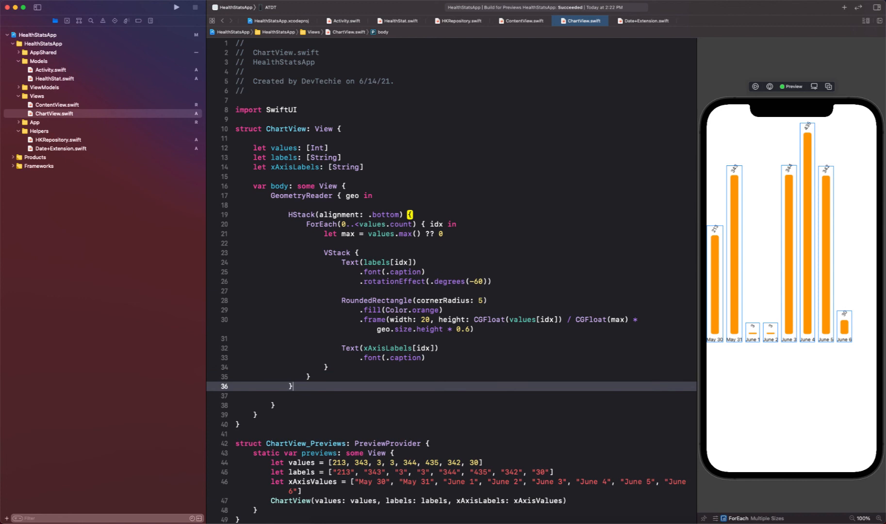
- Give the HStack .frame(maxWidth: .infinity, maxHeight: .infinity)
type(".frame")
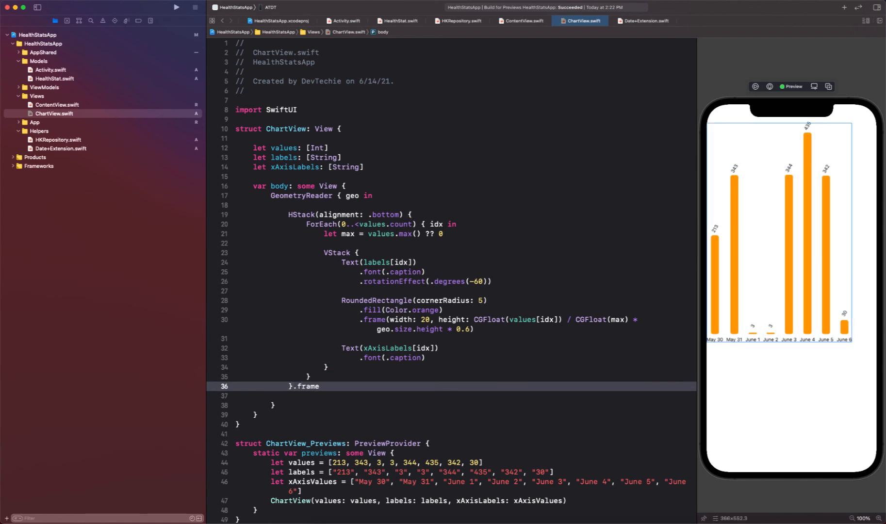
type("(m")
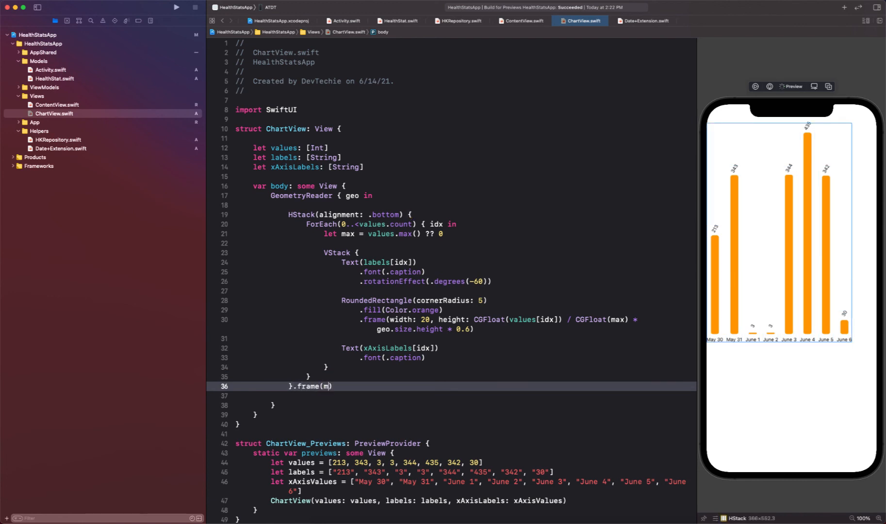
type("axWidth:")
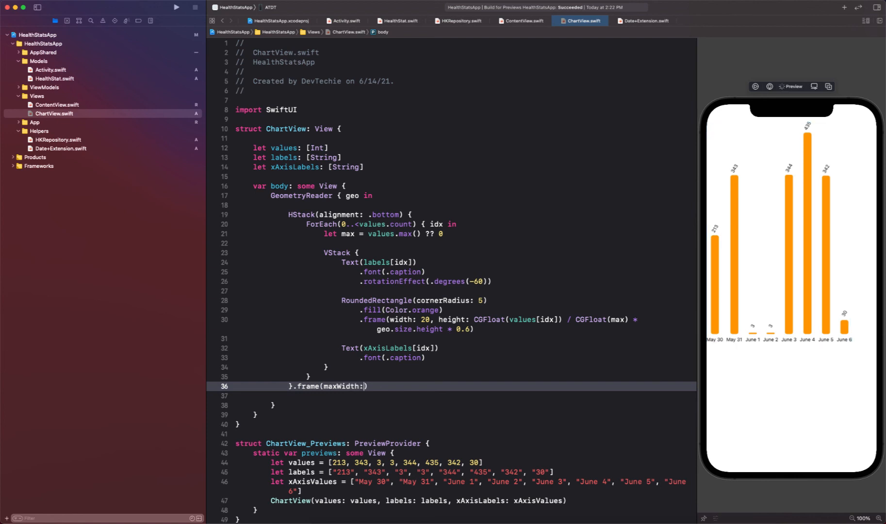
type(".infinit")
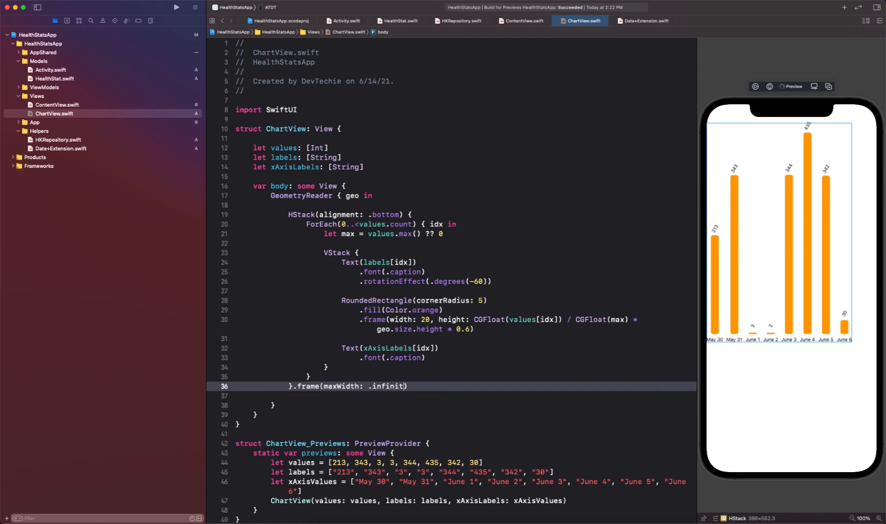
type("y, maxHeight: .i")
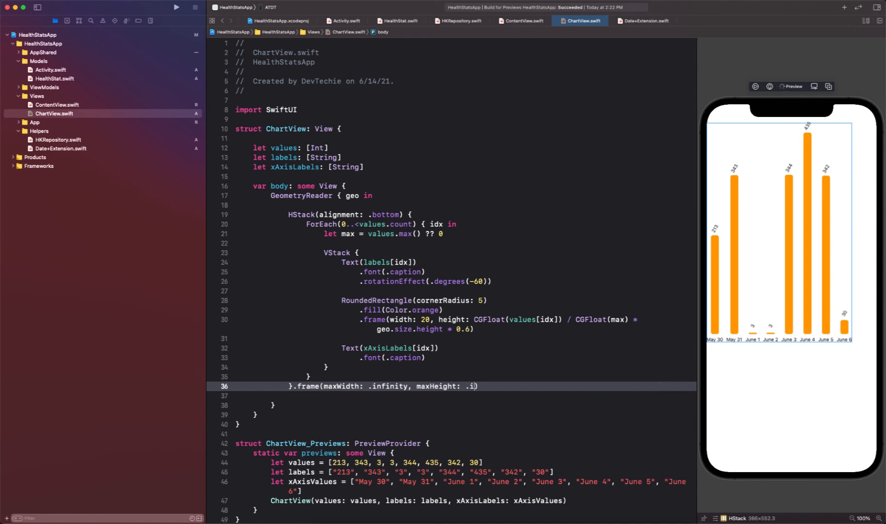
type("nfinity")
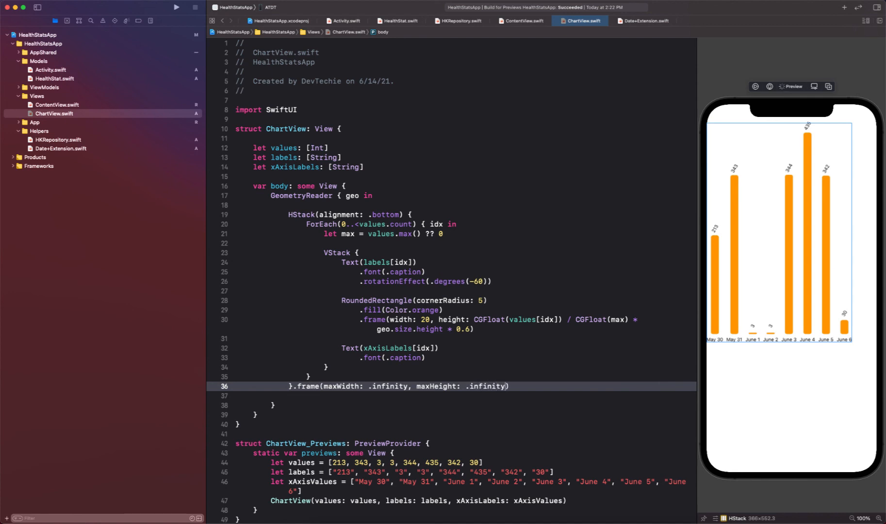
type(".background(")
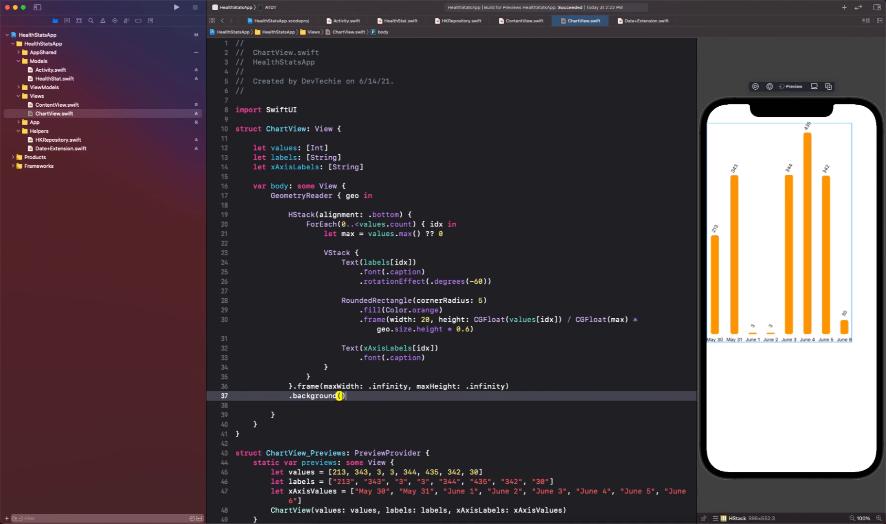
- Add a .background(Color.primary.opacity(0.2)) modifier to the chart's HStack
type("Color.p")
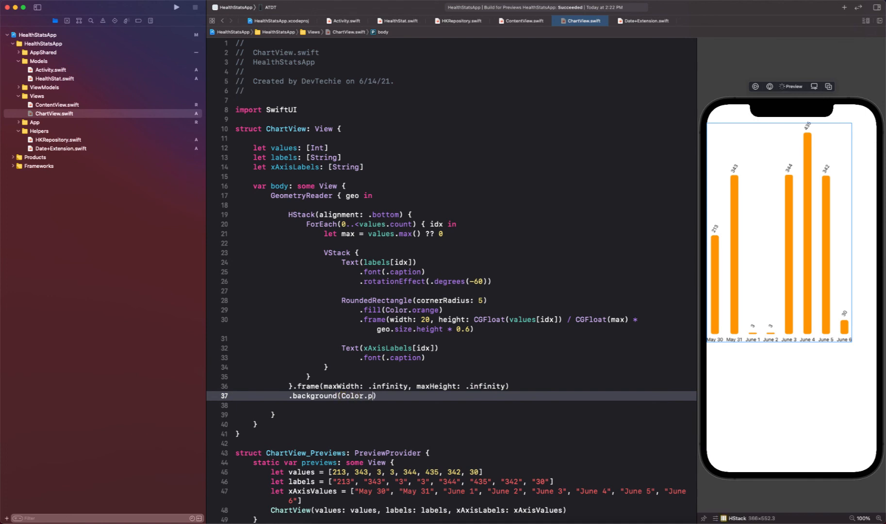
type("rimary")
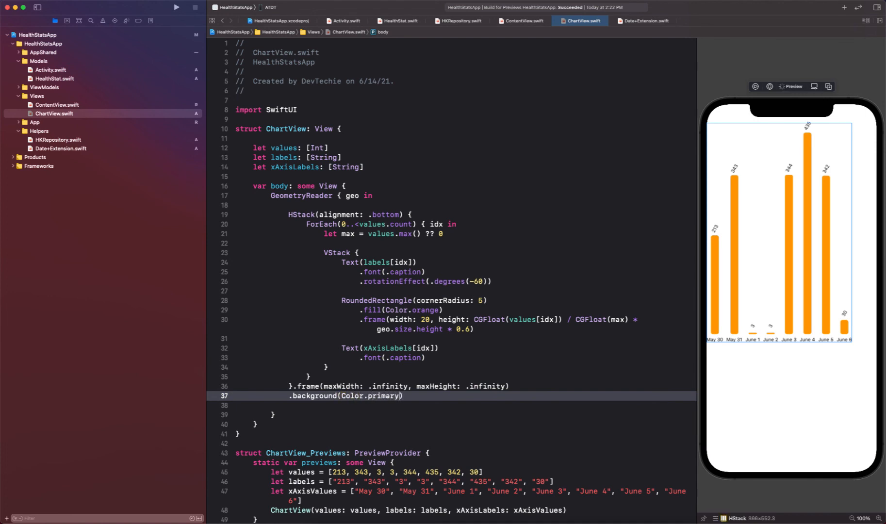
type("opt")
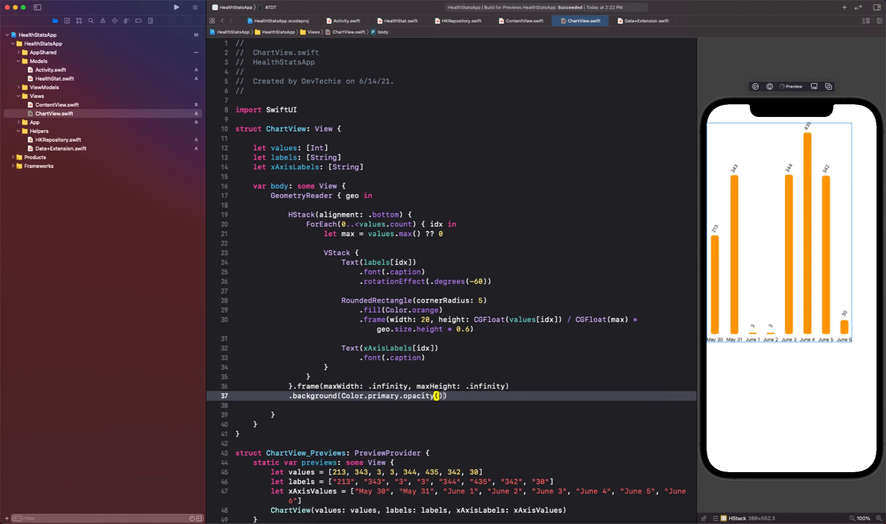
type("0.2")
type(".cotr")
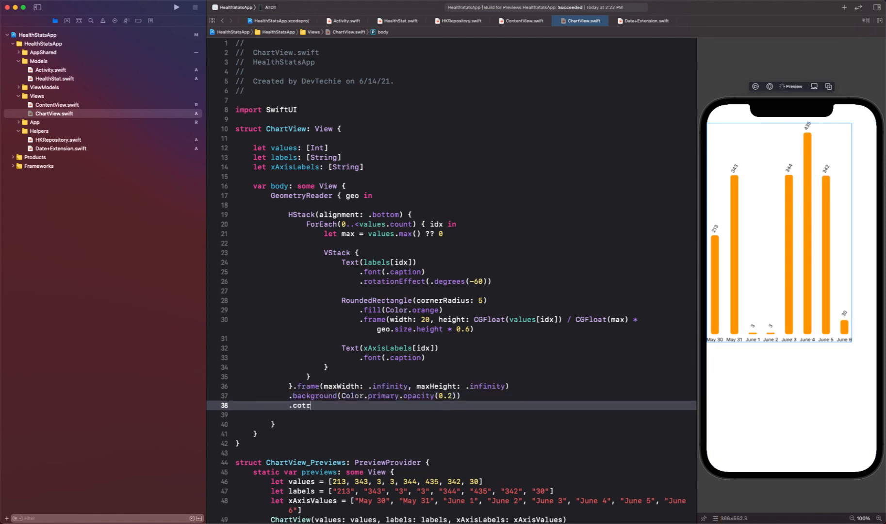
- Add a .cornerRadius(10) modifier after the background
key("Backspace")
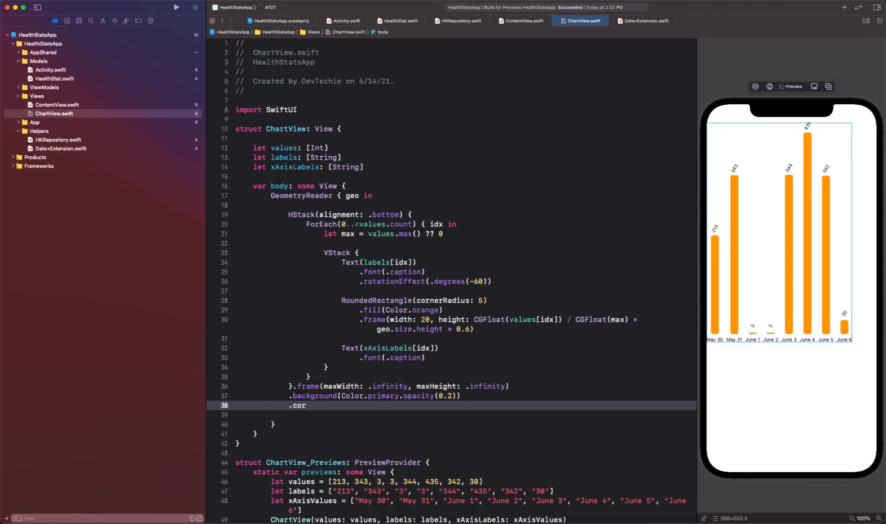
type("nerRad")
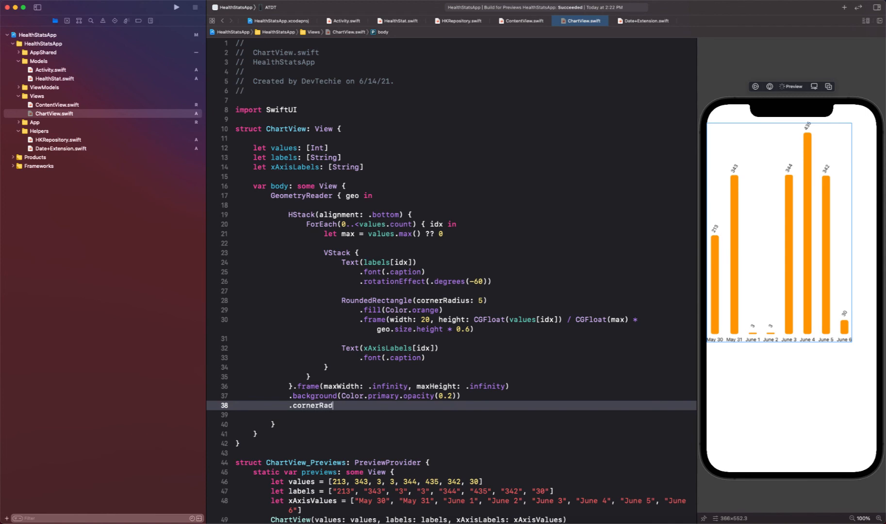
type("ius(0")
left_click(452, 414)
type(".")
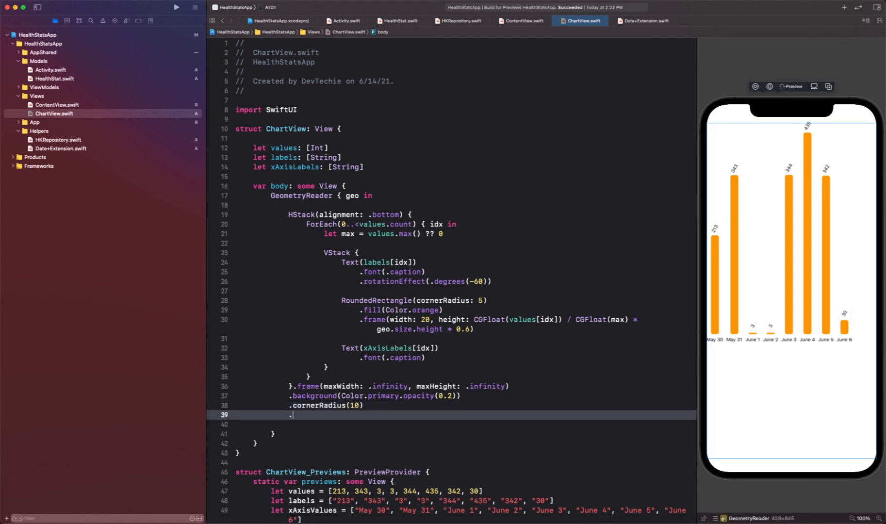
- Add .padding(.bottom, 20) so the chart sits above the bottom edge
type("padding")
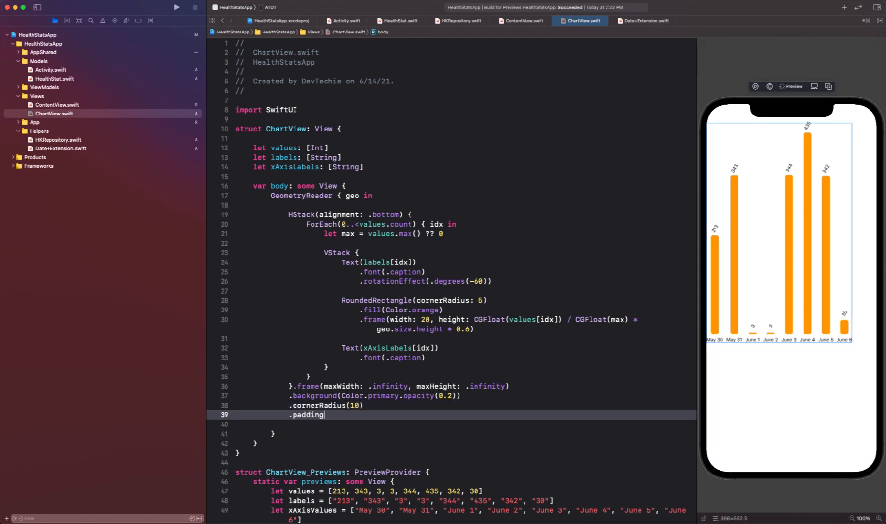
type("(")
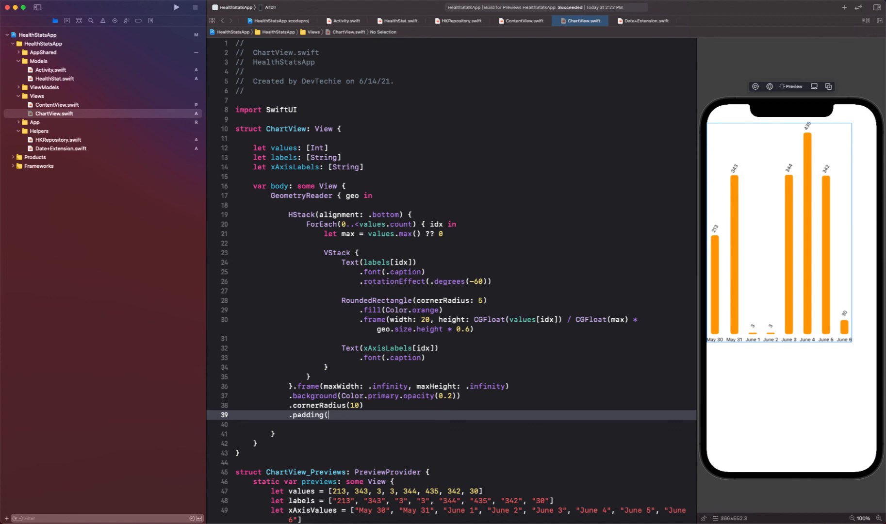
type(".boottom")
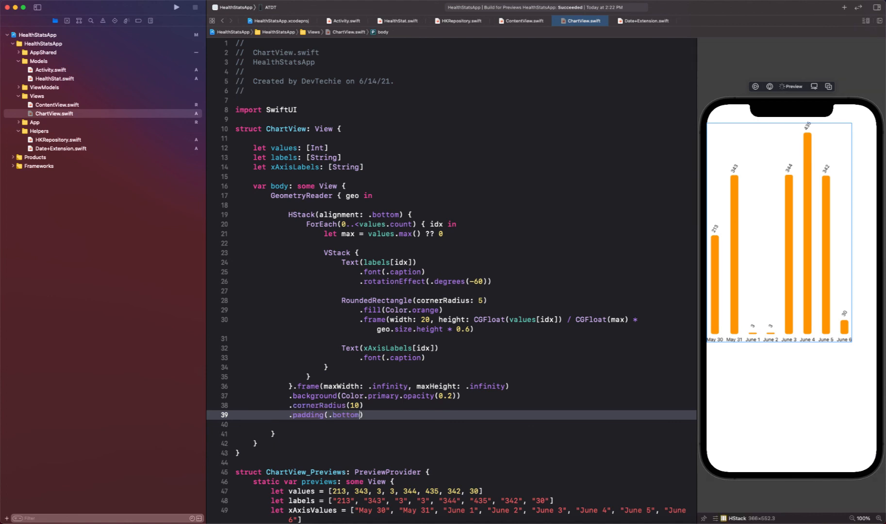
type(", 20")
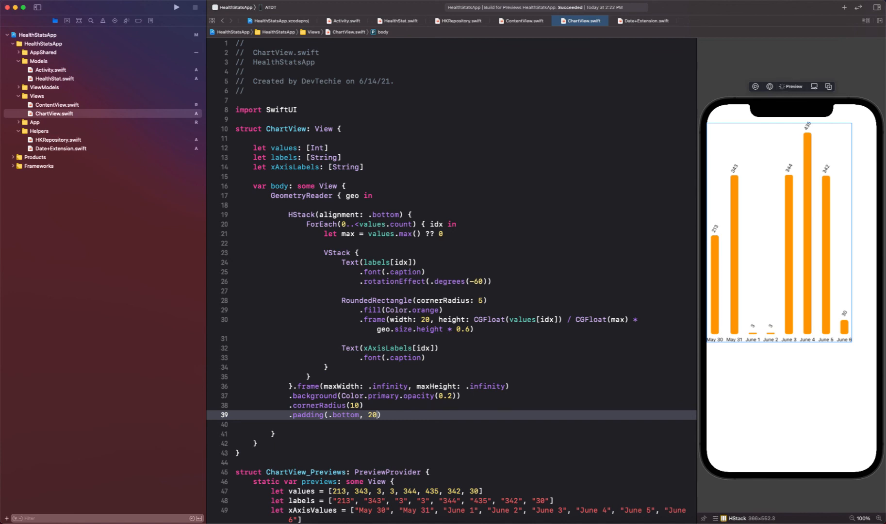
key("return")
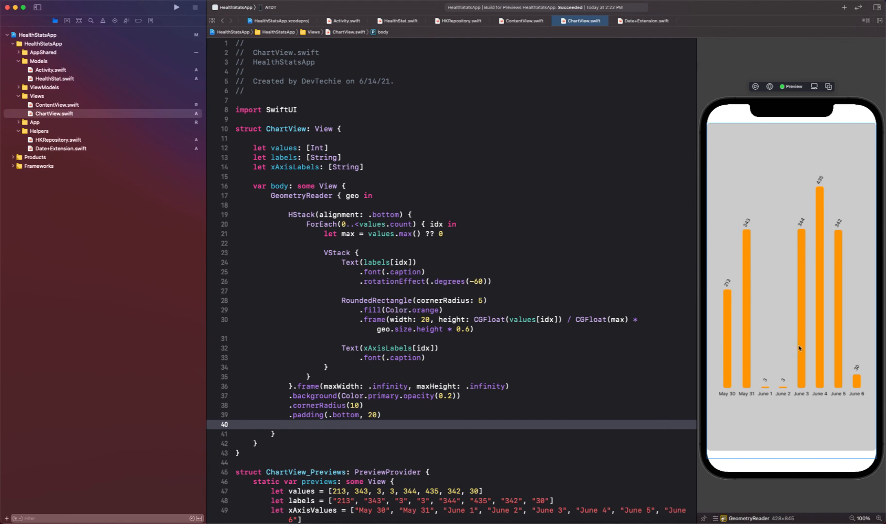
mouse_move(700, 400)
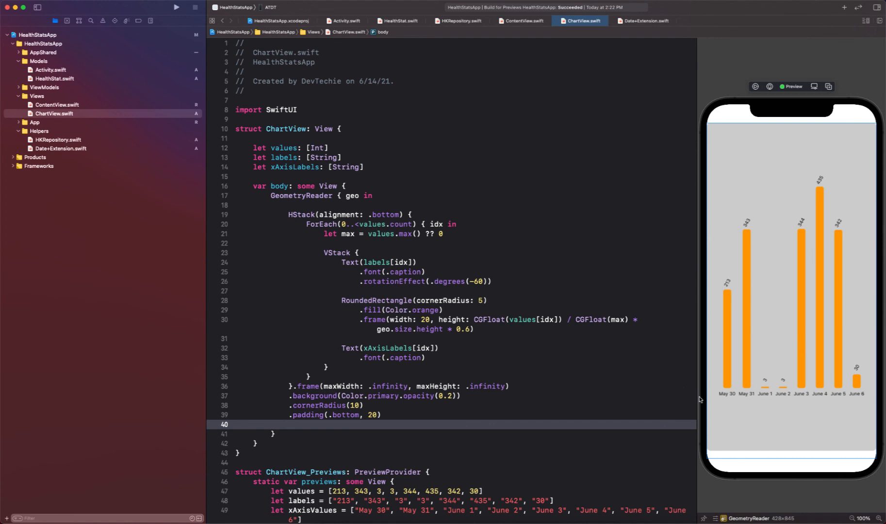
mouse_move(738, 383)
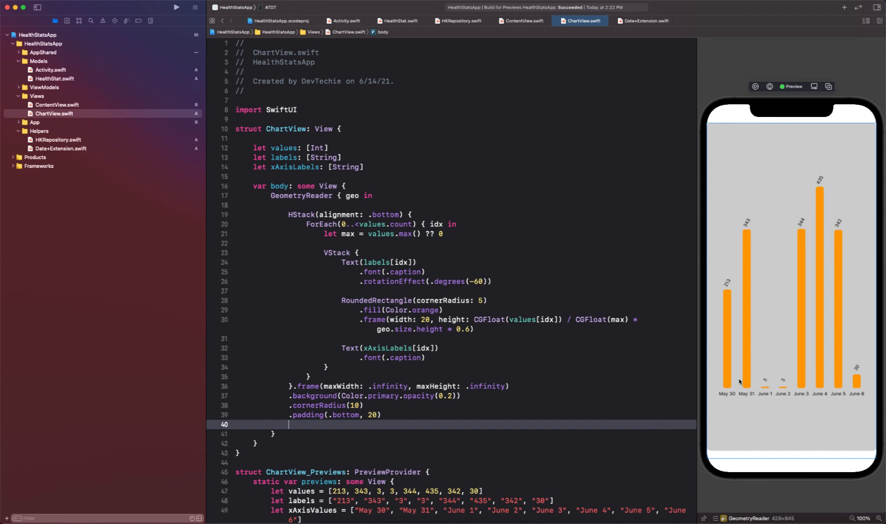